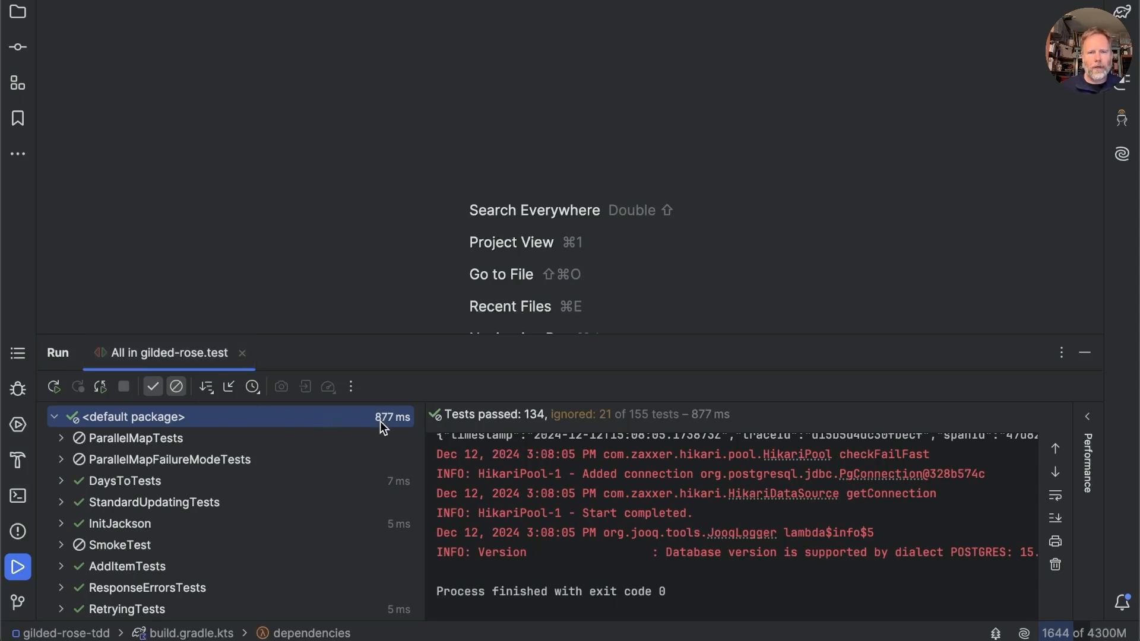
mouse_move(378, 332)
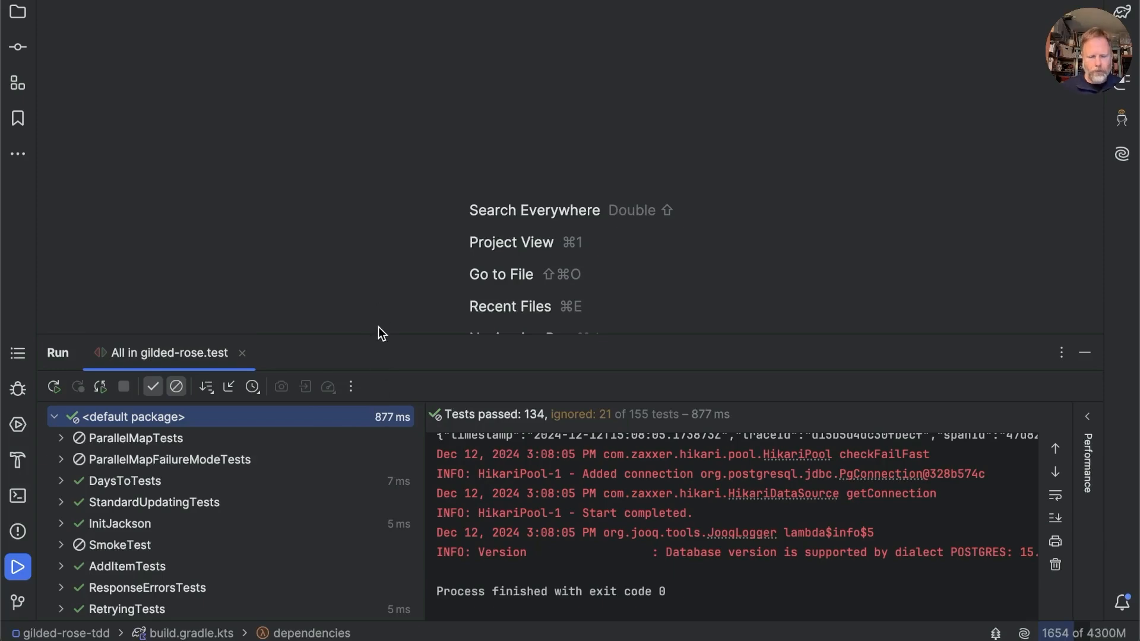
Rerun 'All in gilded-rose.test' with the IDE runner, passing 134 tests, then head to Gradle settings
left_click(53, 386)
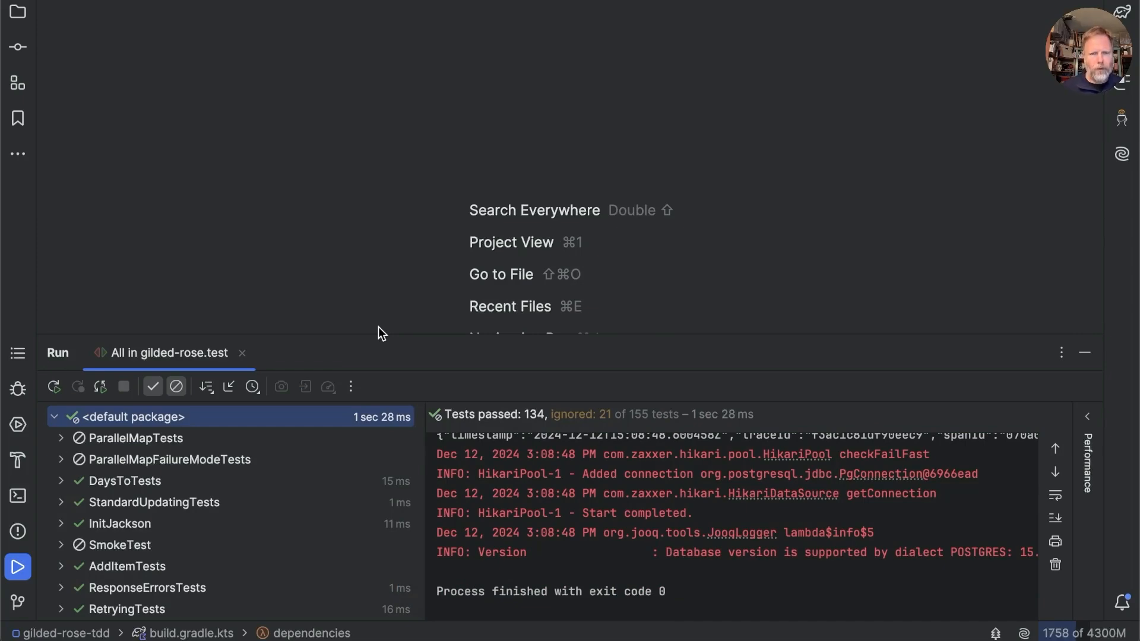
left_click(53, 386)
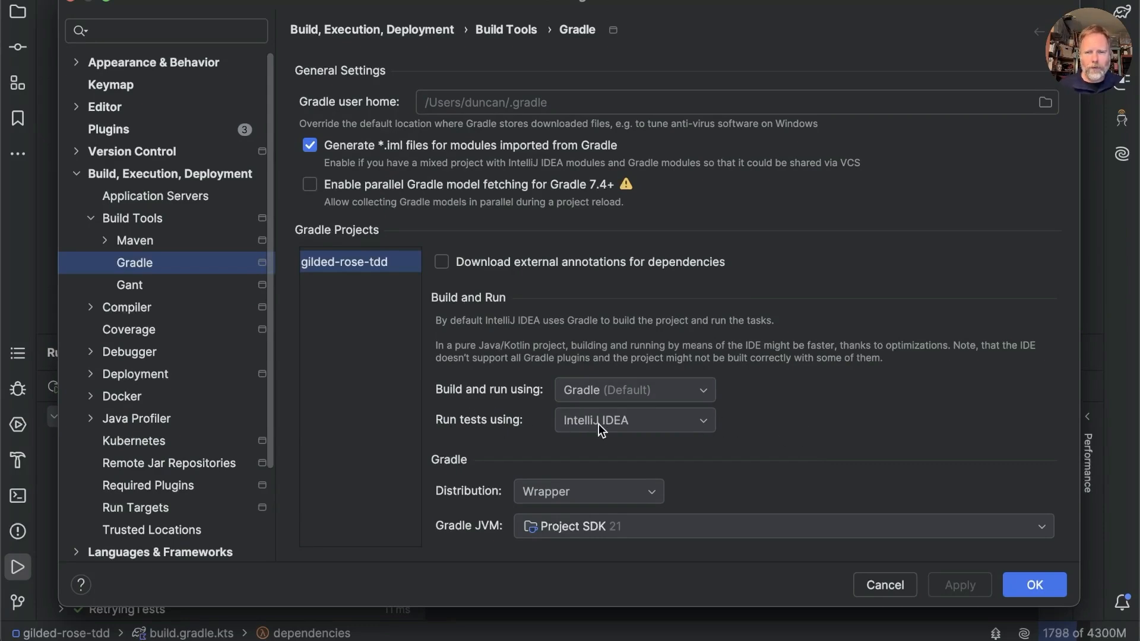
Confirm the Gradle test runner setting and run 'Gradle Tests in gilded-rose', reviewing the successful build output
left_click(1033, 584)
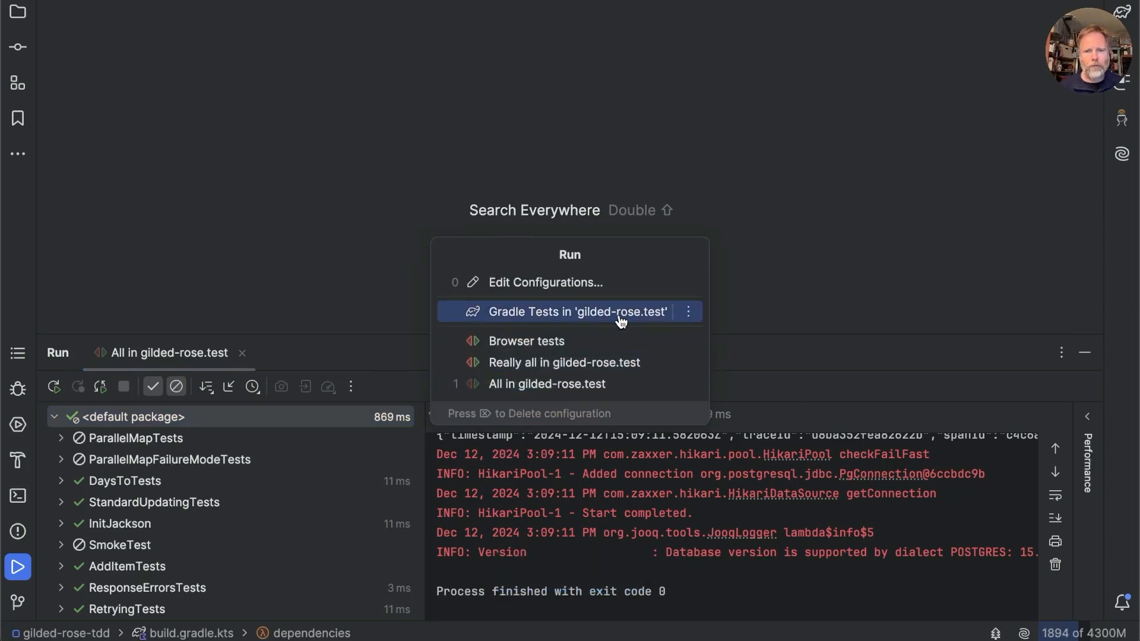
left_click(577, 311)
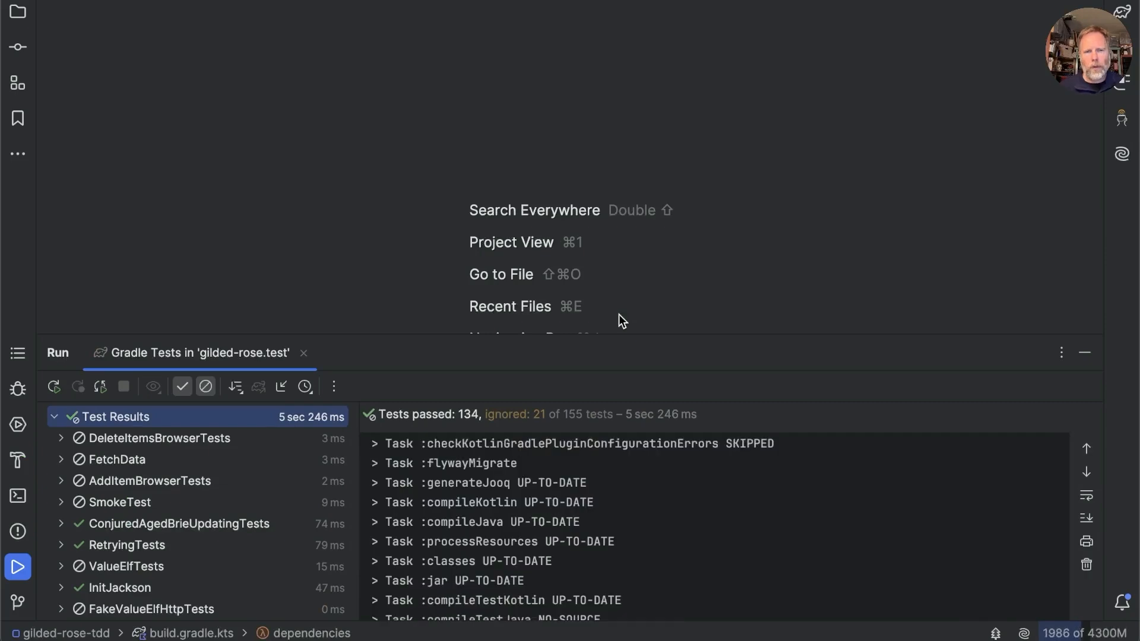
mouse_move(305, 409)
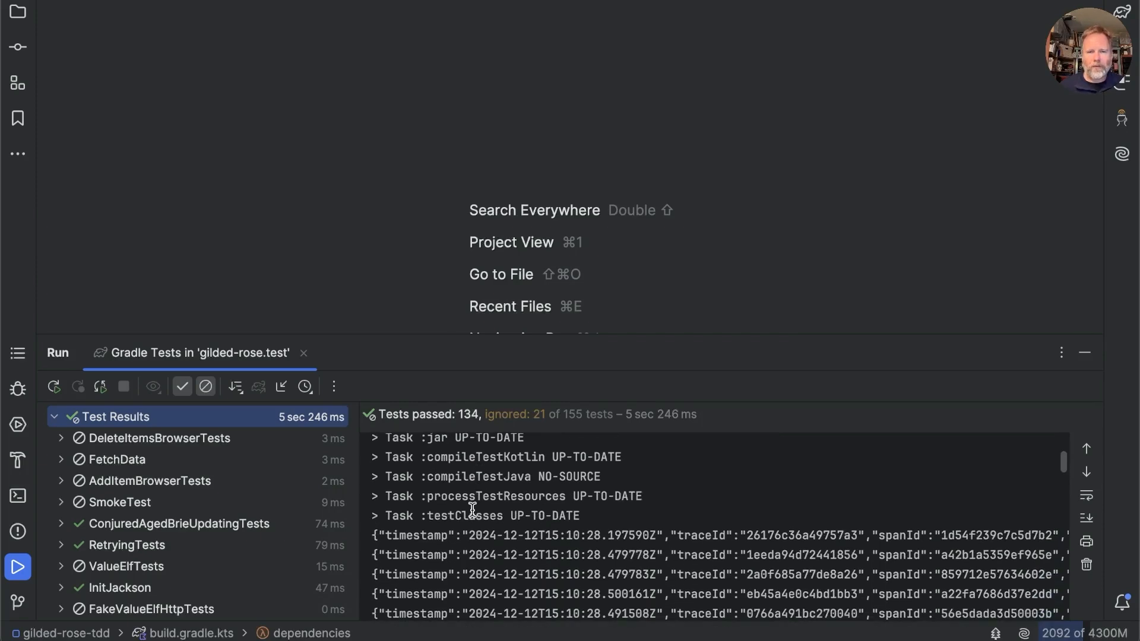
scroll("down", 3)
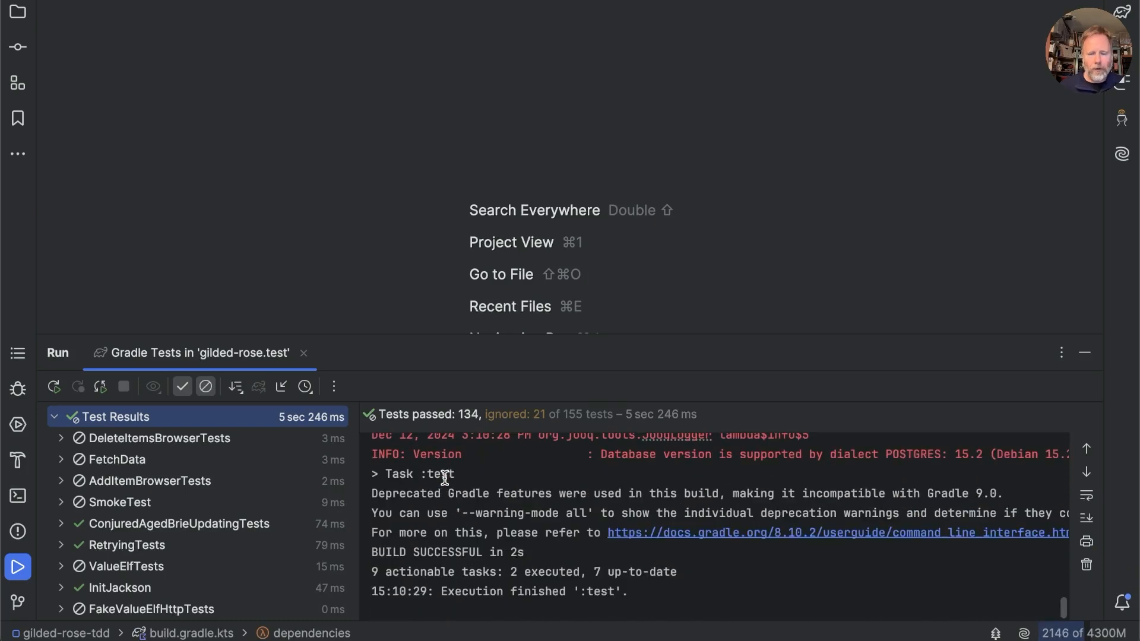
double_click(517, 552)
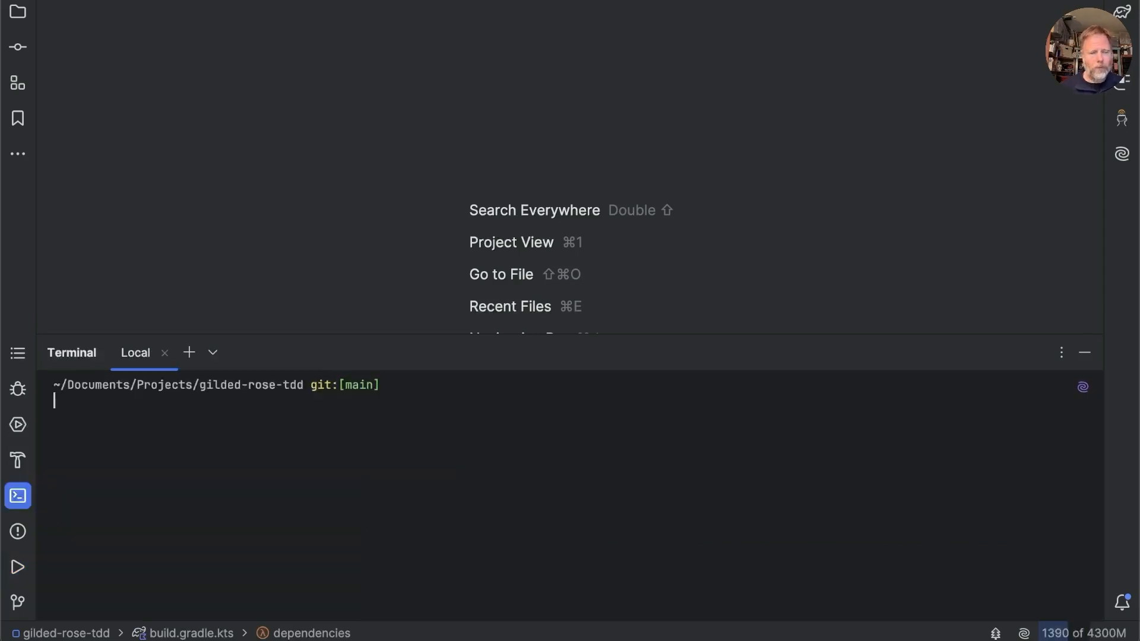
Run ./gradlew test --console=plain --rerun --profile from the project terminal
type("./gradlew test --console")
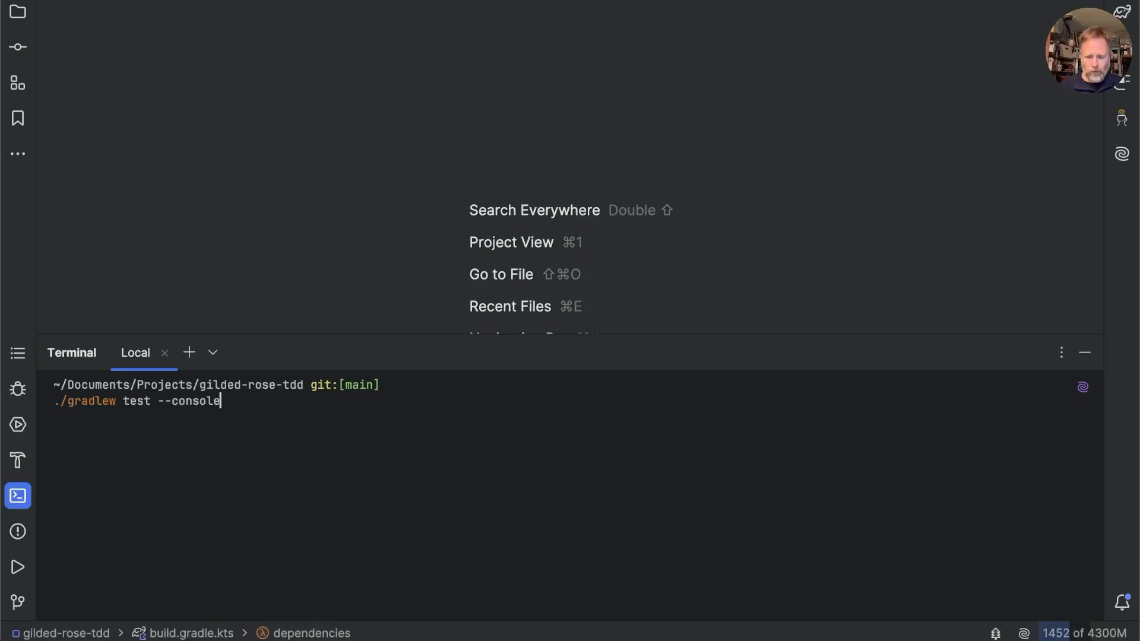
type("=plain -r")
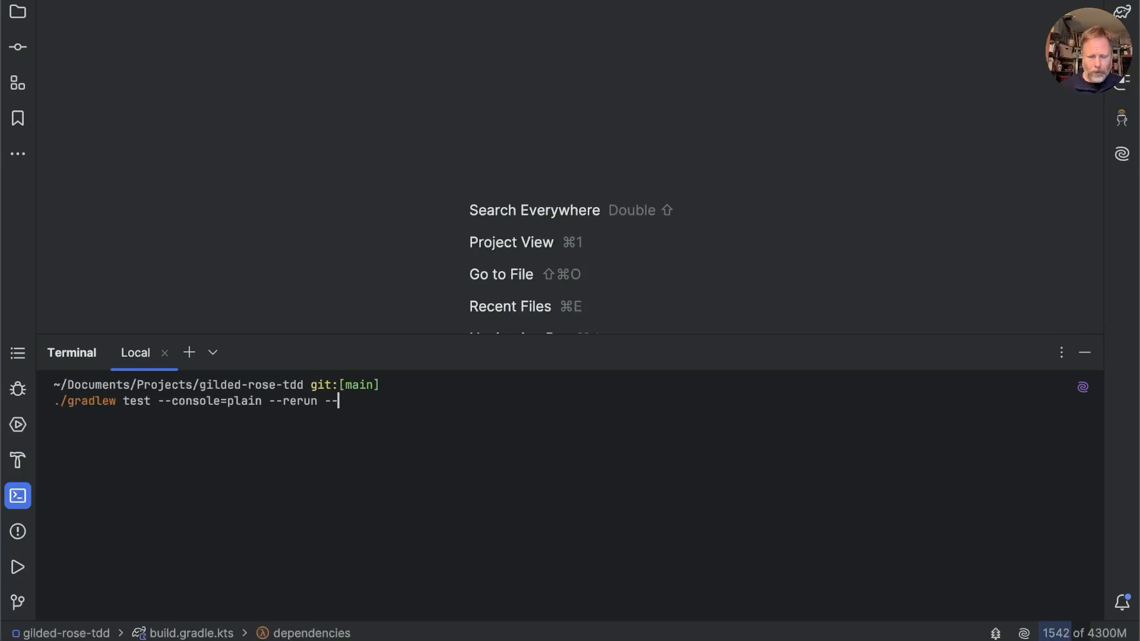
type("profile")
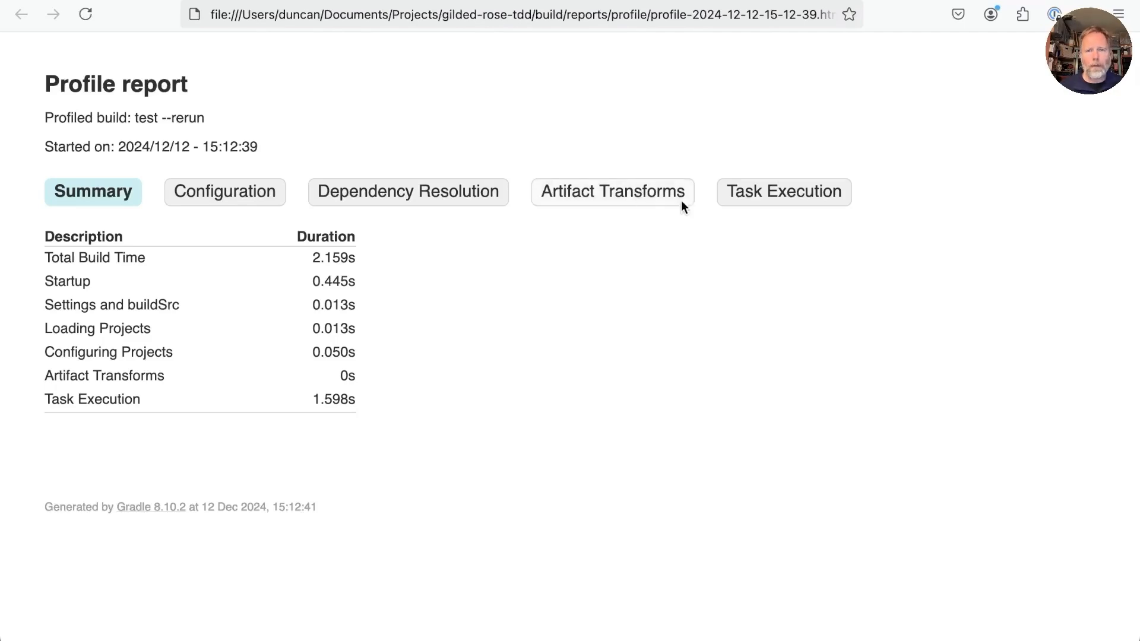
Show the Task Execution timings and highlight flywayMigrate's 0.123s duration
left_click(783, 191)
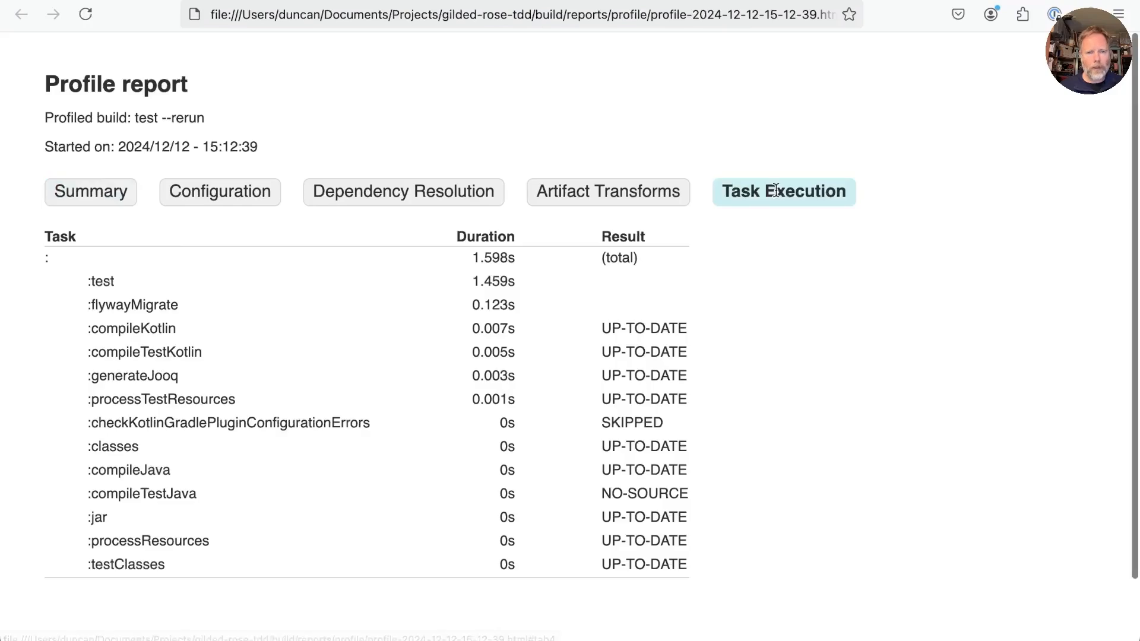
mouse_move(616, 374)
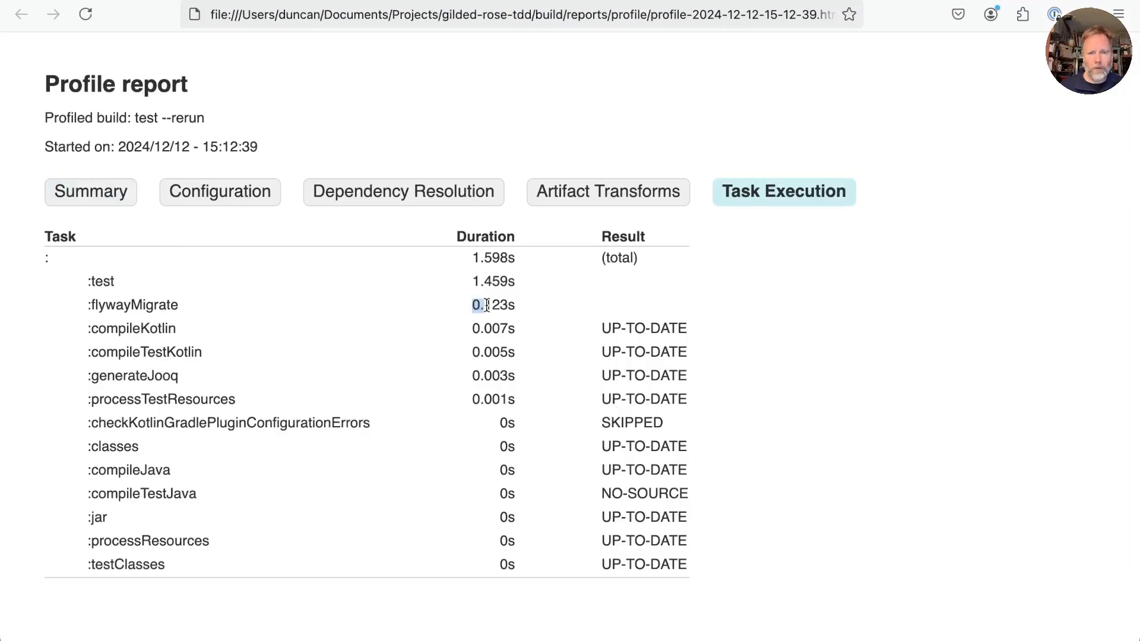
double_click(492, 305)
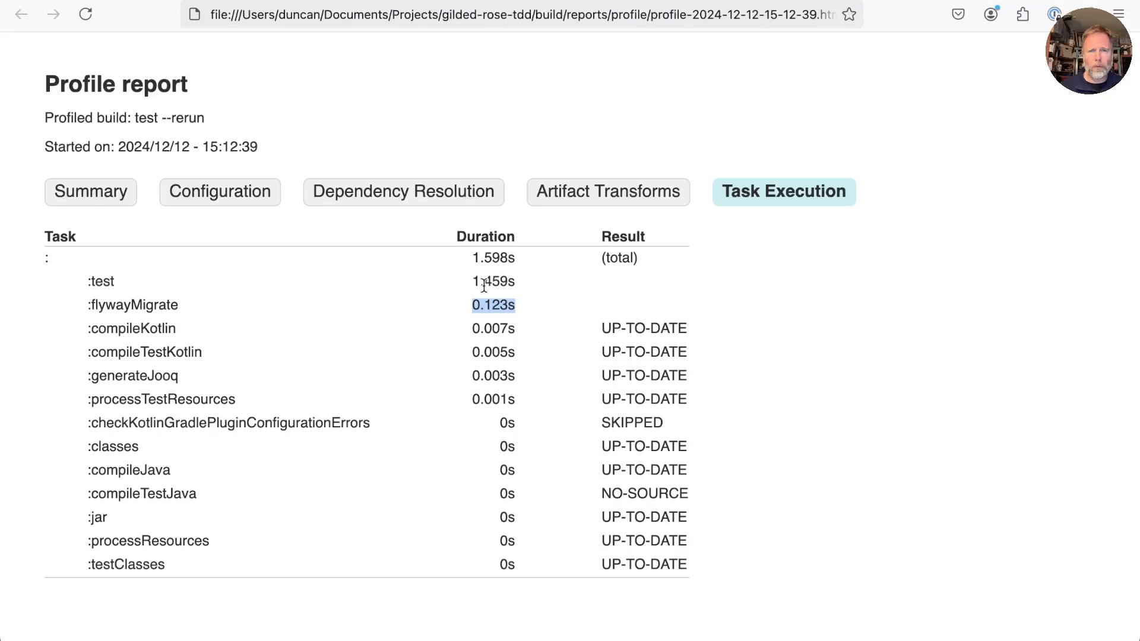
mouse_move(510, 258)
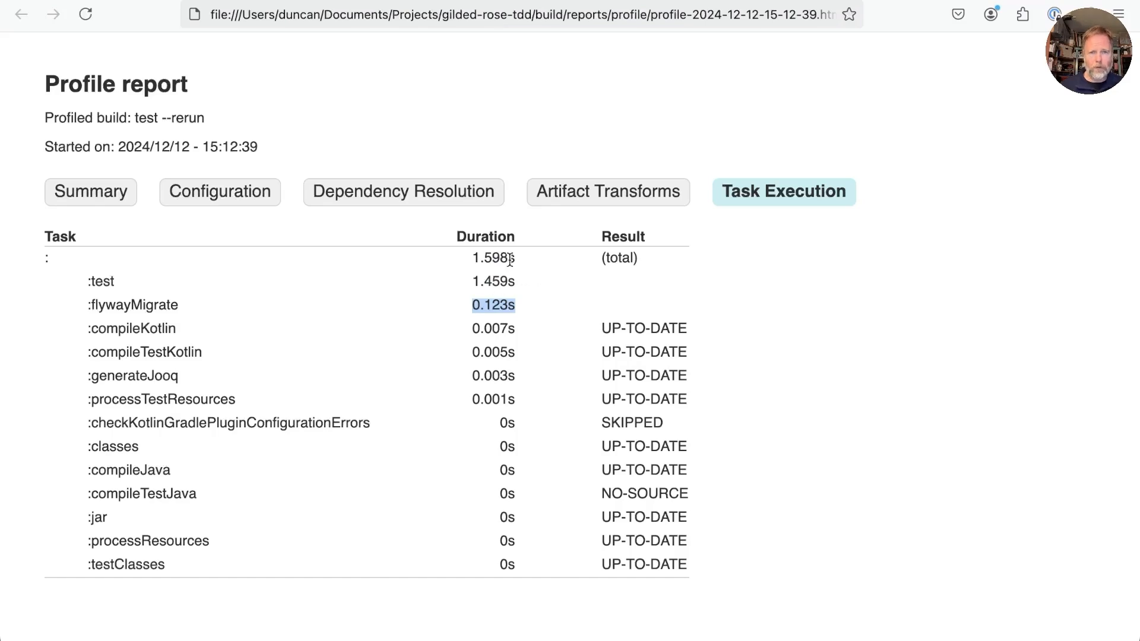
mouse_move(553, 269)
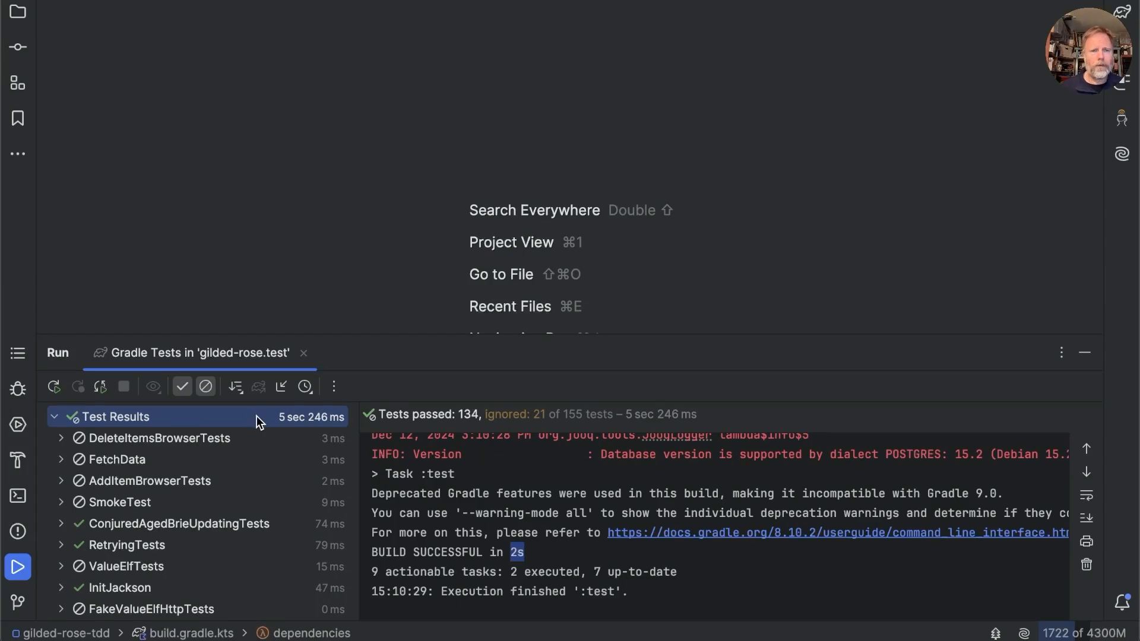
mouse_move(312, 424)
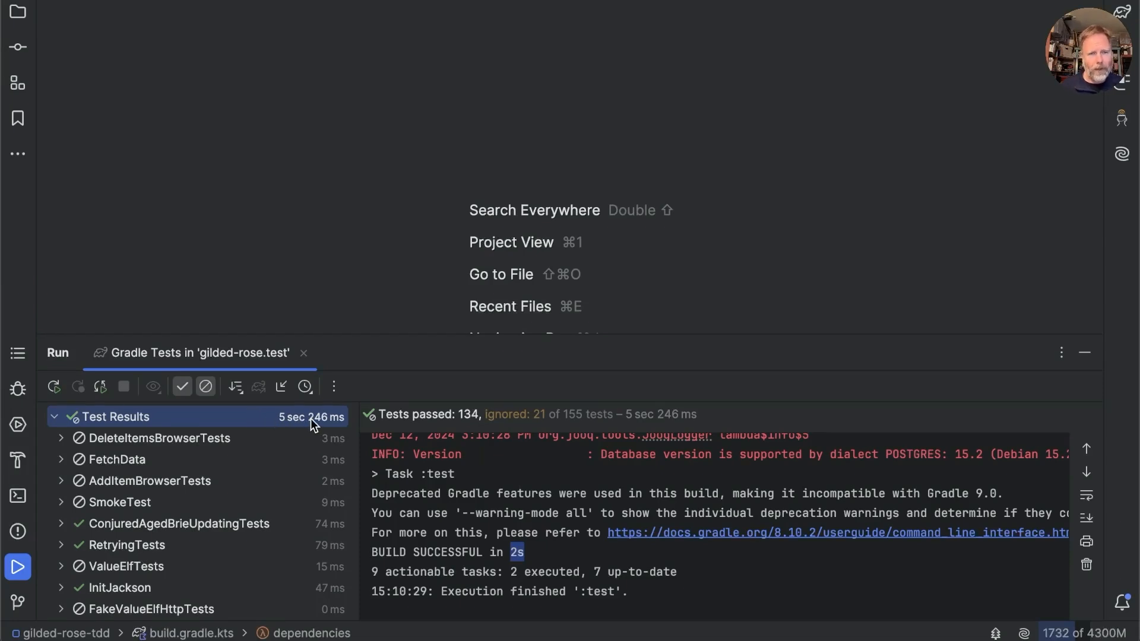
Scroll through junit-platform.properties while the IDE test rerun passes 134 tests
scroll("down", 3)
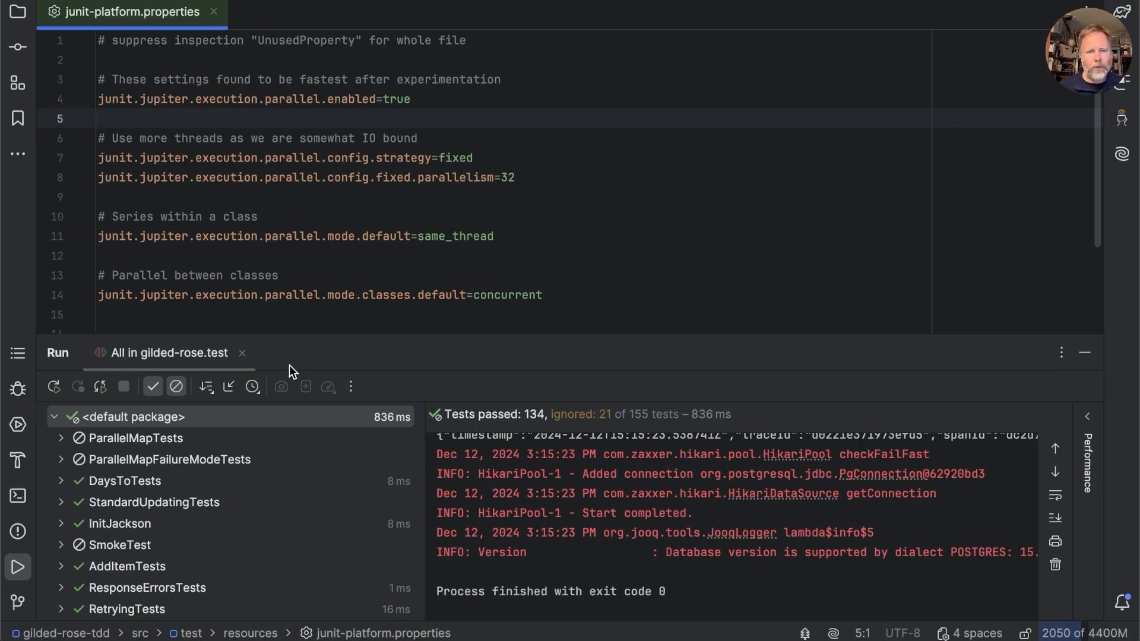
mouse_move(17, 461)
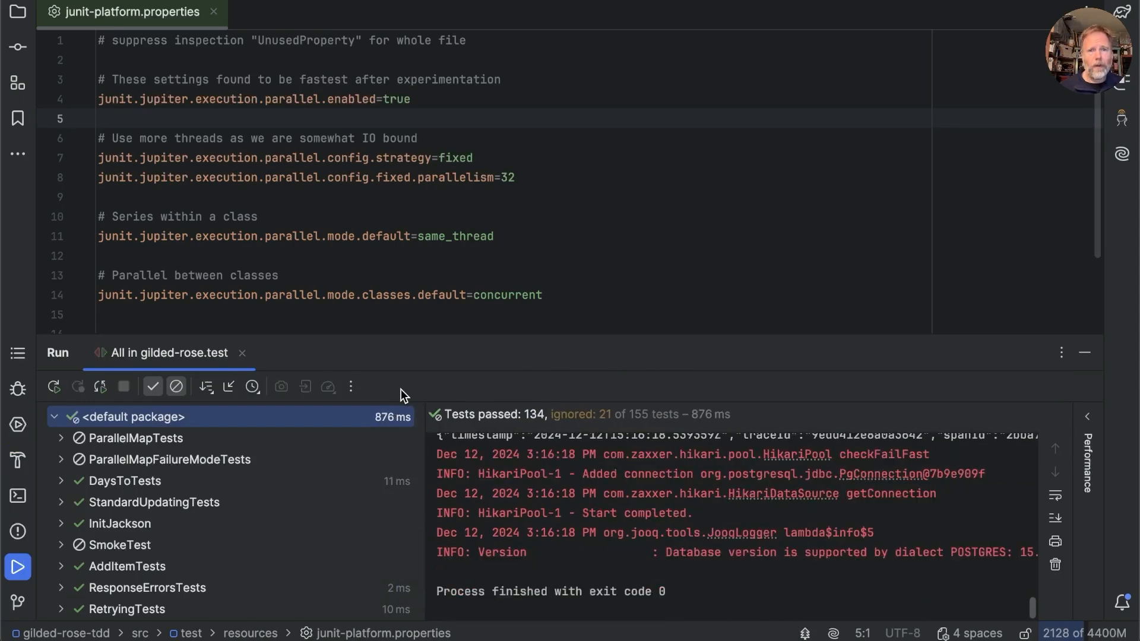
mouse_move(17, 461)
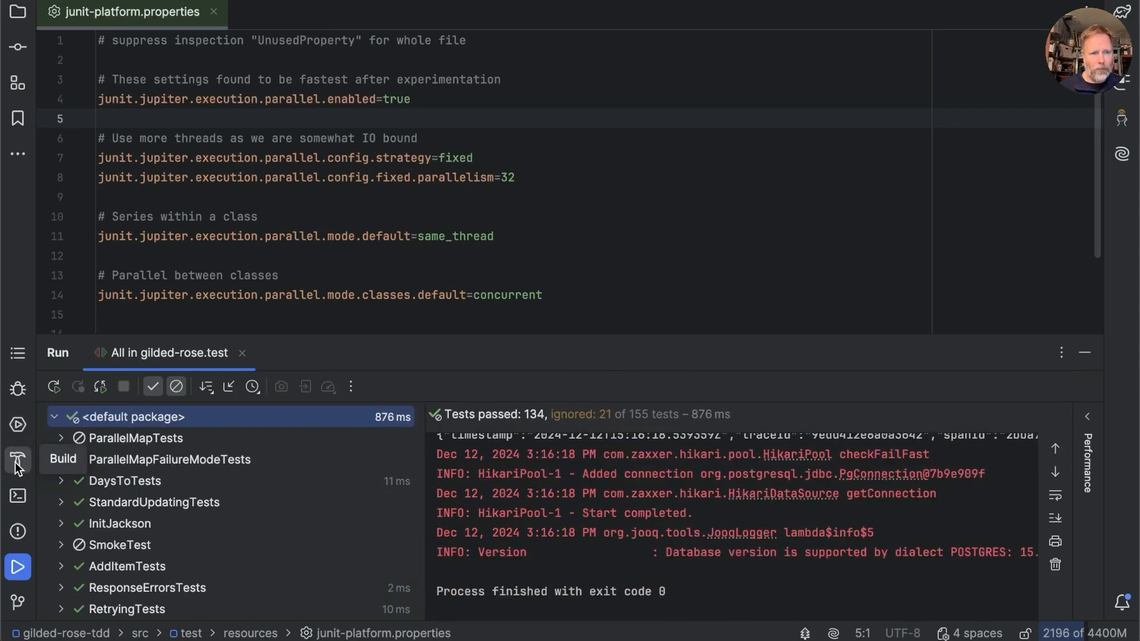
Show the latest Build Output down to BUILD SUCCESSFUL with flywayMigrate executed
left_click(18, 458)
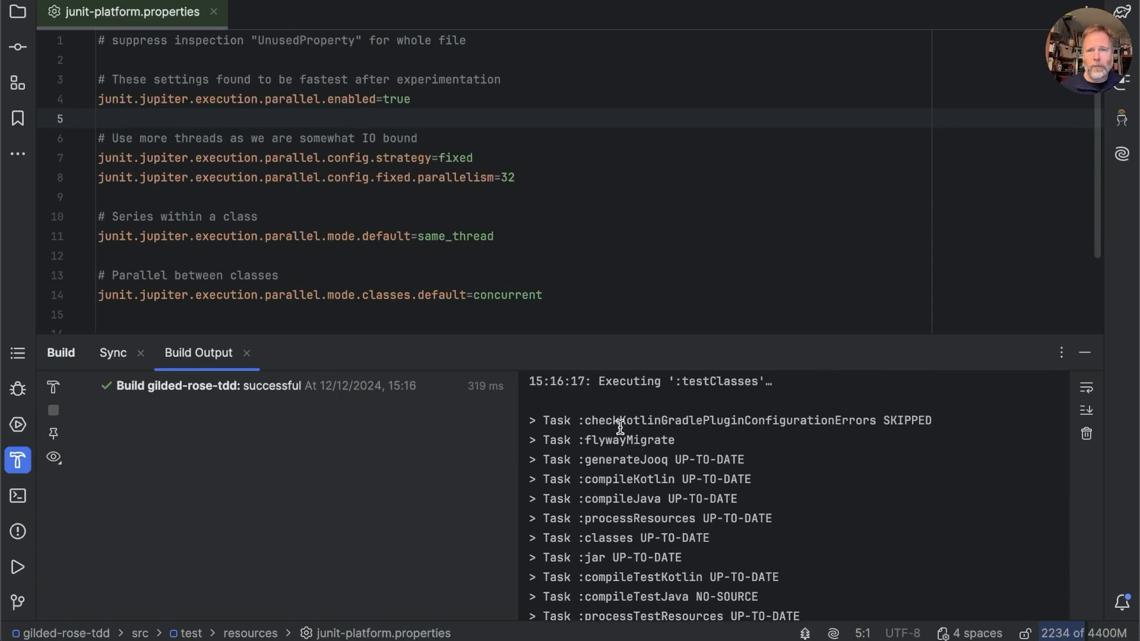
mouse_move(714, 432)
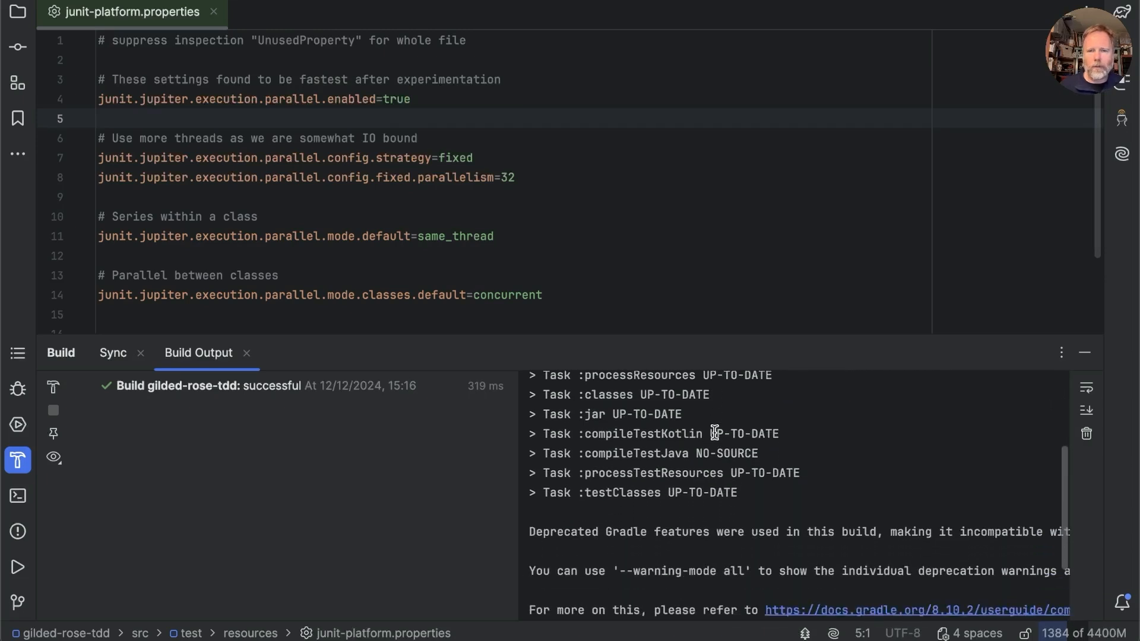
scroll("down", 3)
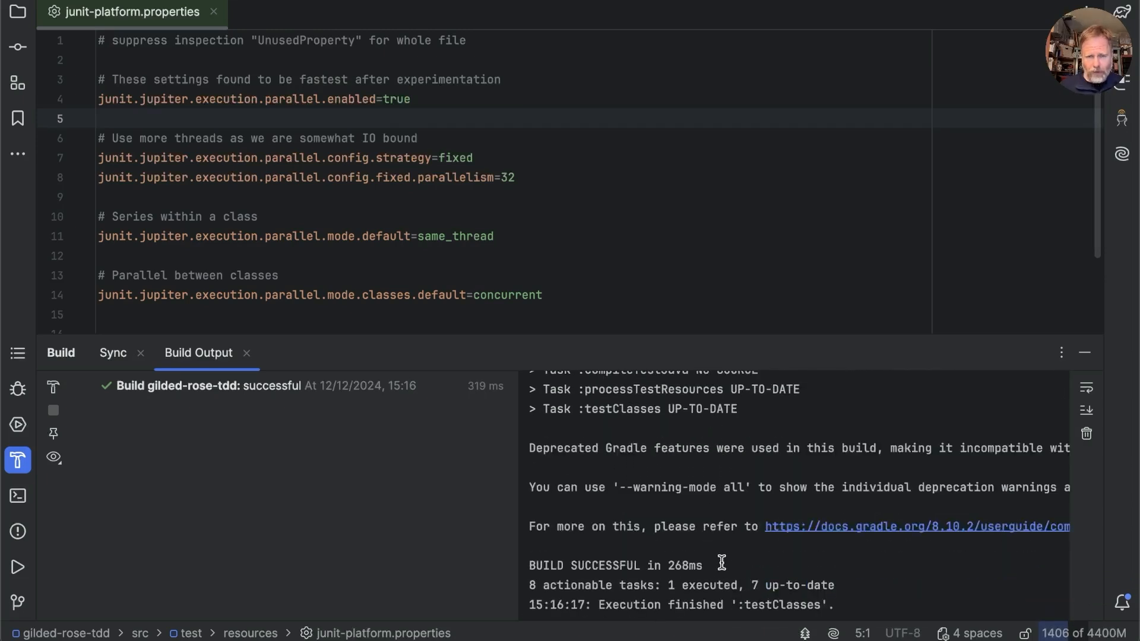
mouse_move(536, 563)
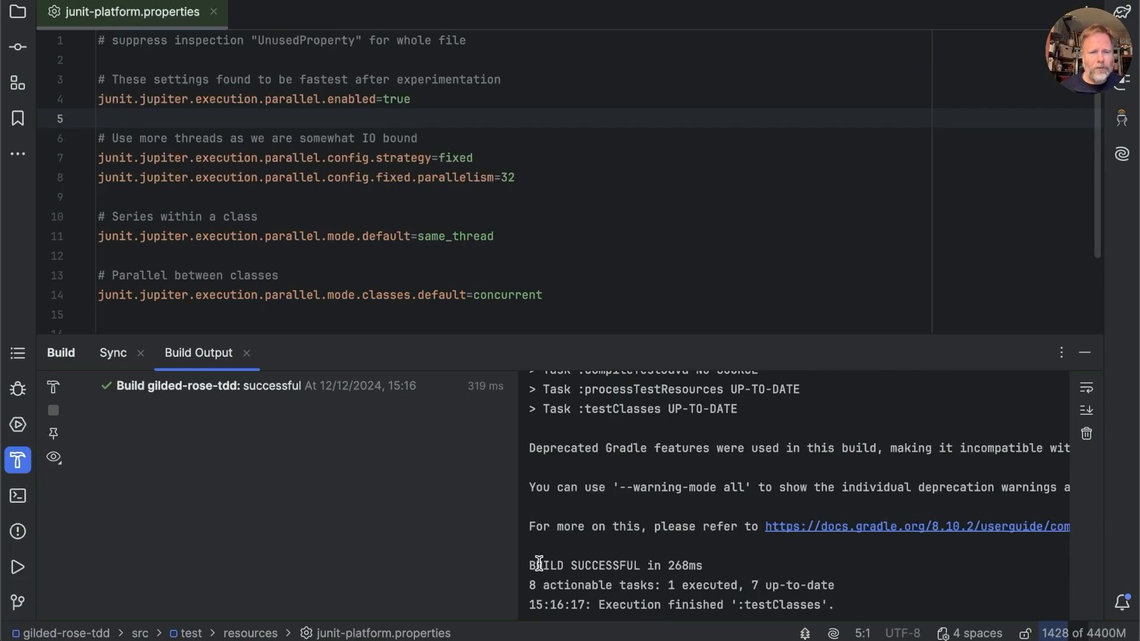
mouse_move(18, 425)
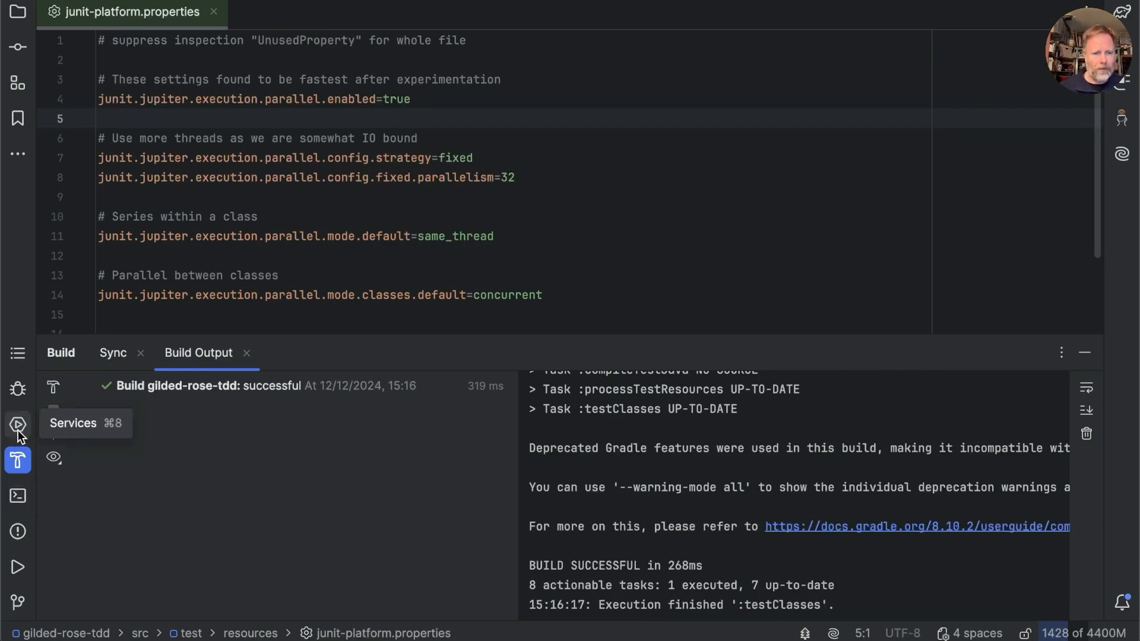
left_click(18, 425)
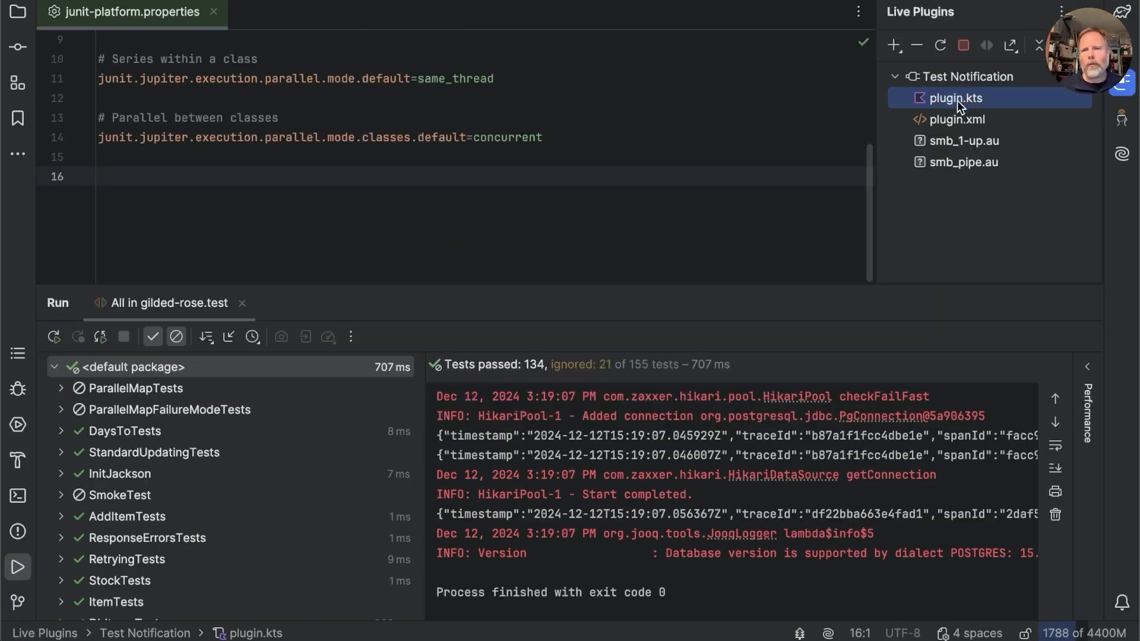
Inspect the Test Notification plugin's processTerminated show call and read the build/test timing notifications
double_click(954, 99)
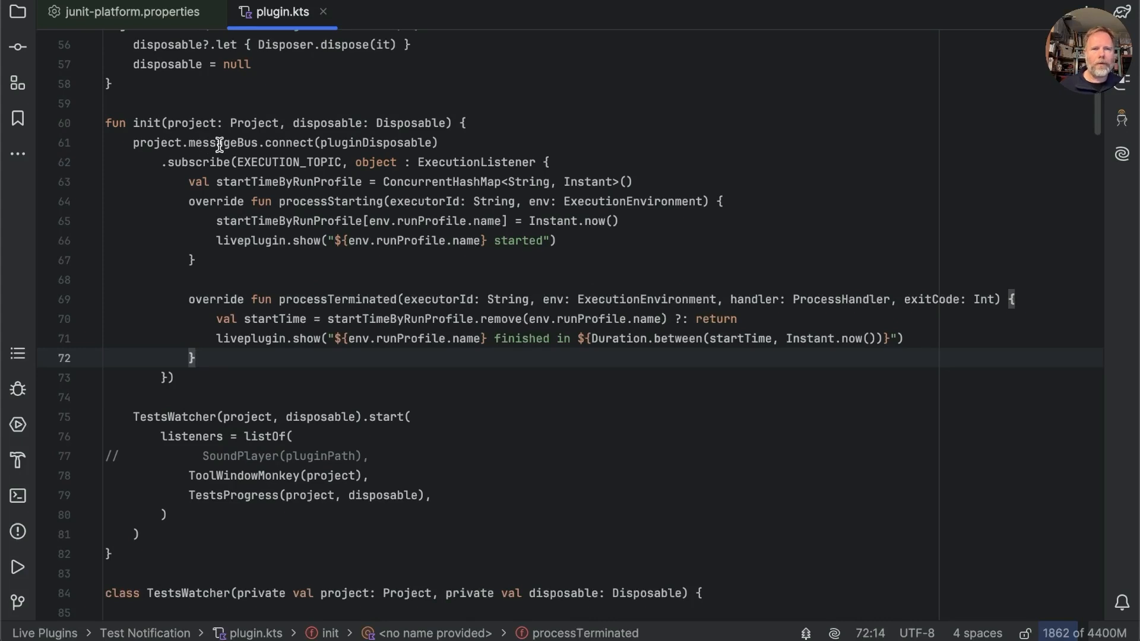
double_click(289, 163)
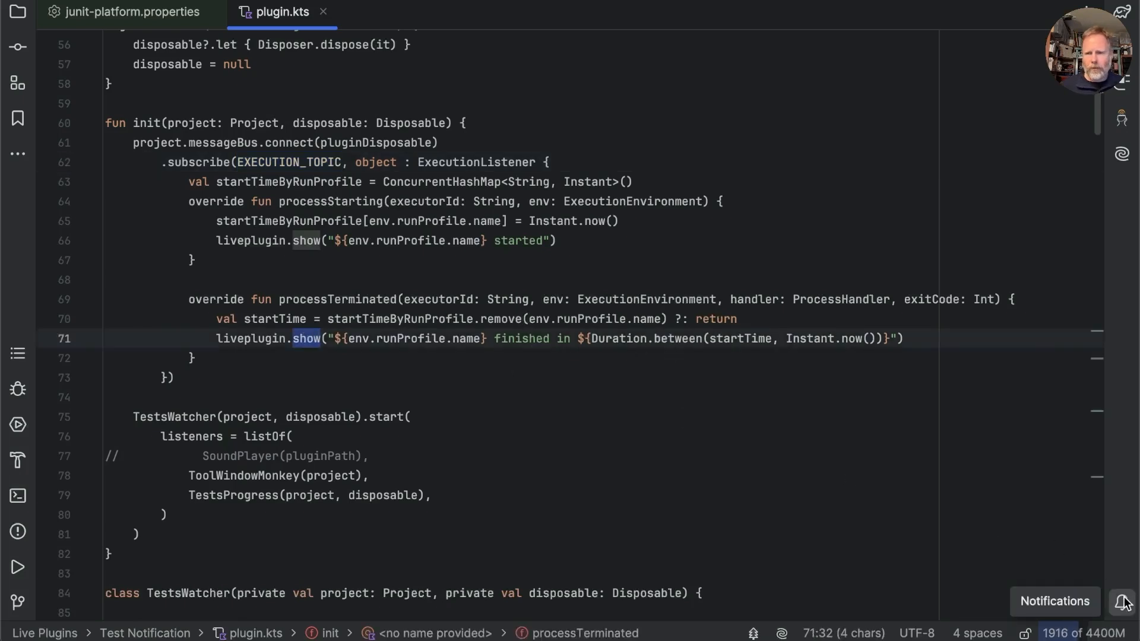
left_click(1124, 600)
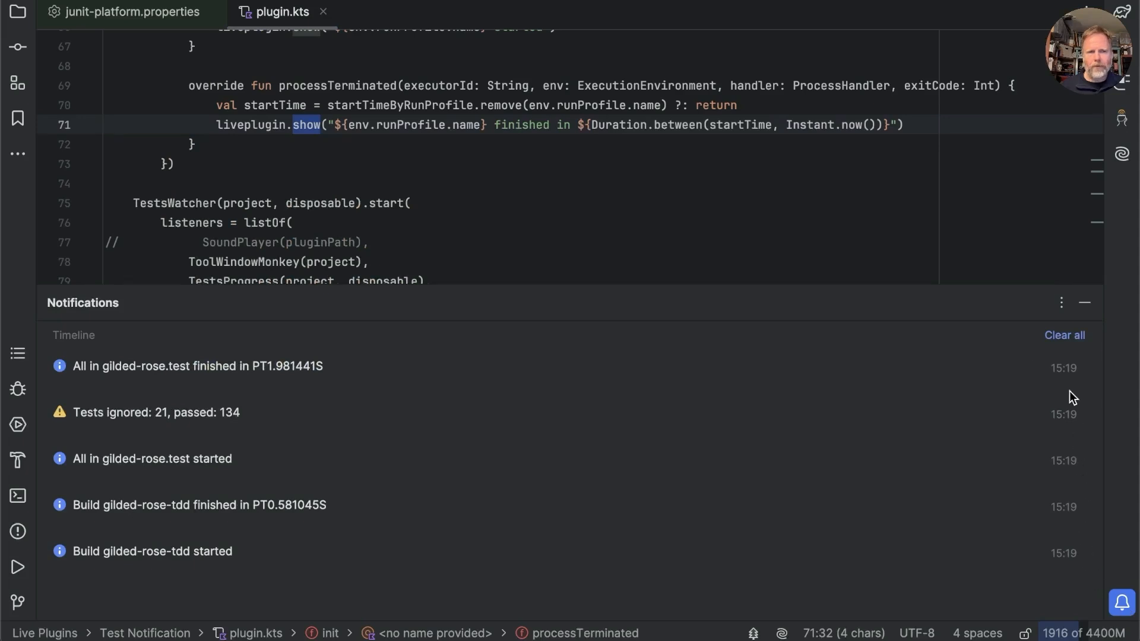
left_click(1063, 335)
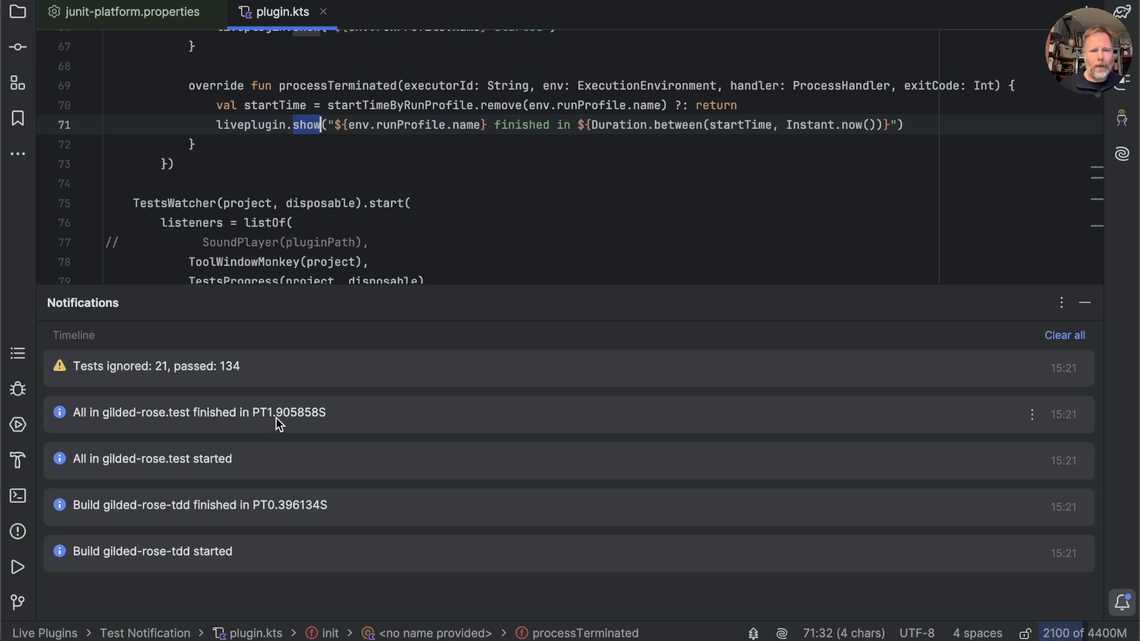
mouse_move(318, 420)
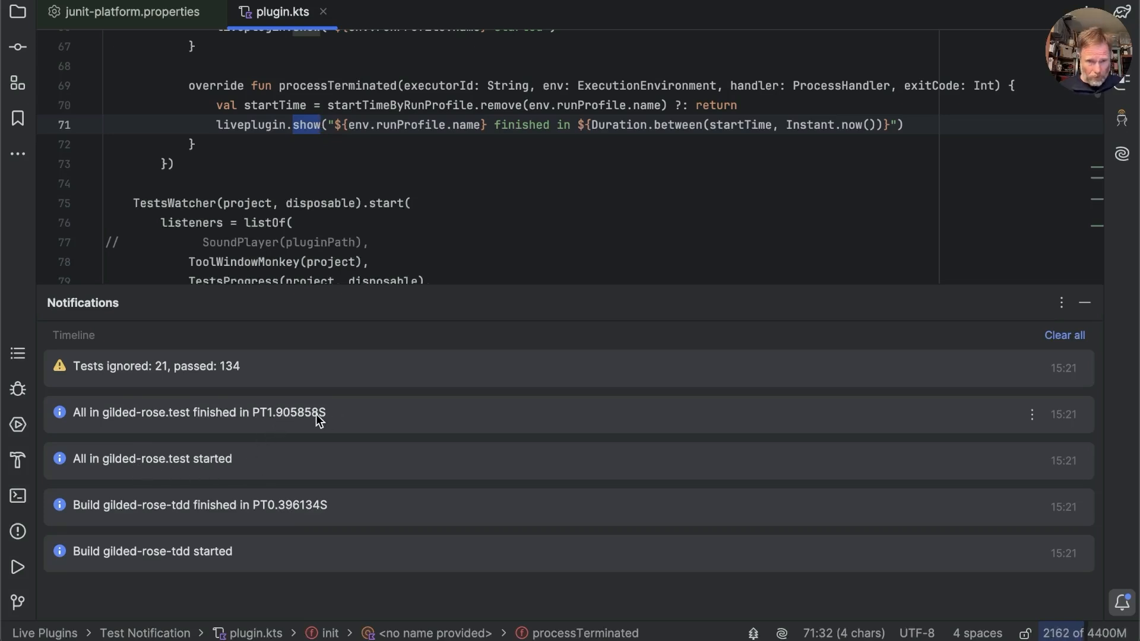
mouse_move(344, 419)
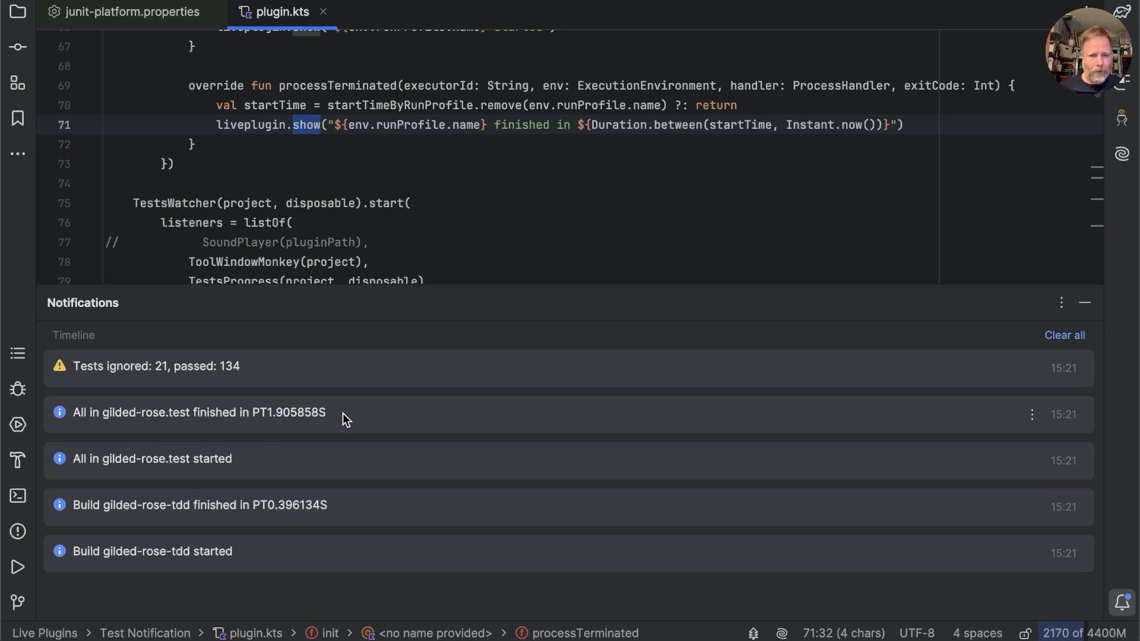
mouse_move(284, 515)
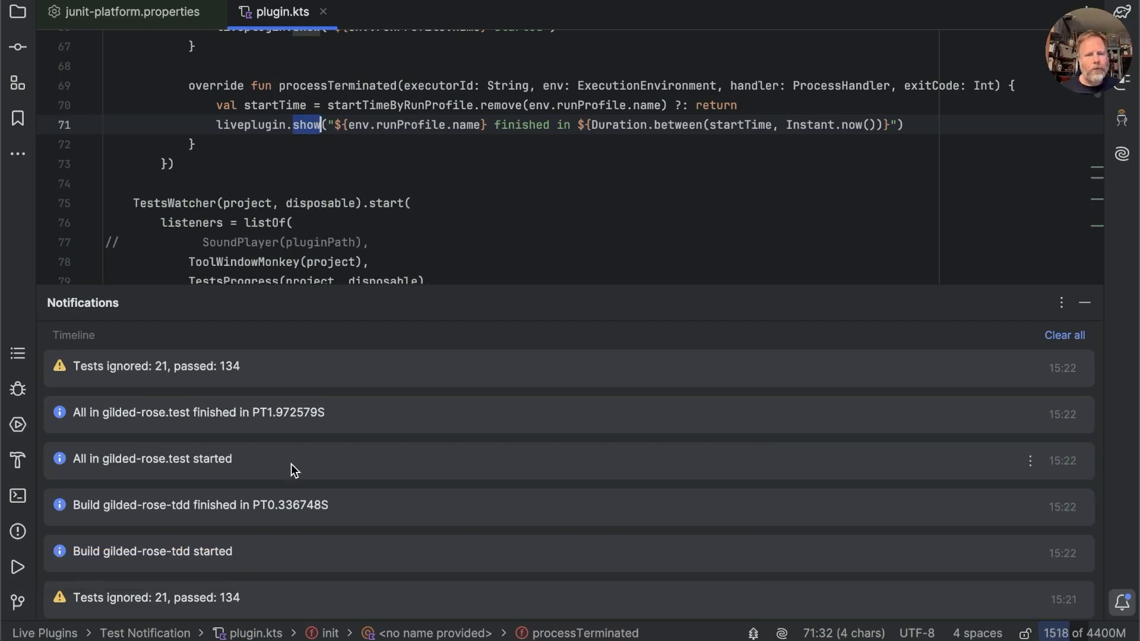
mouse_move(291, 568)
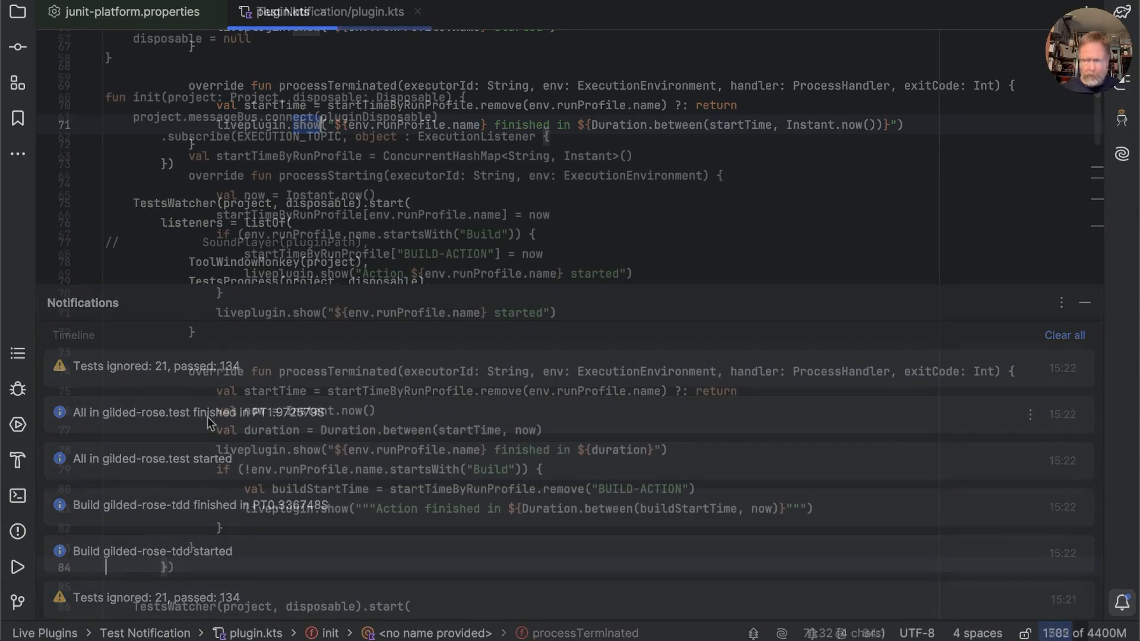
Review the plugin's Build action check, rerun it from Live Plugins and view the notifications timeline
left_click(1084, 303)
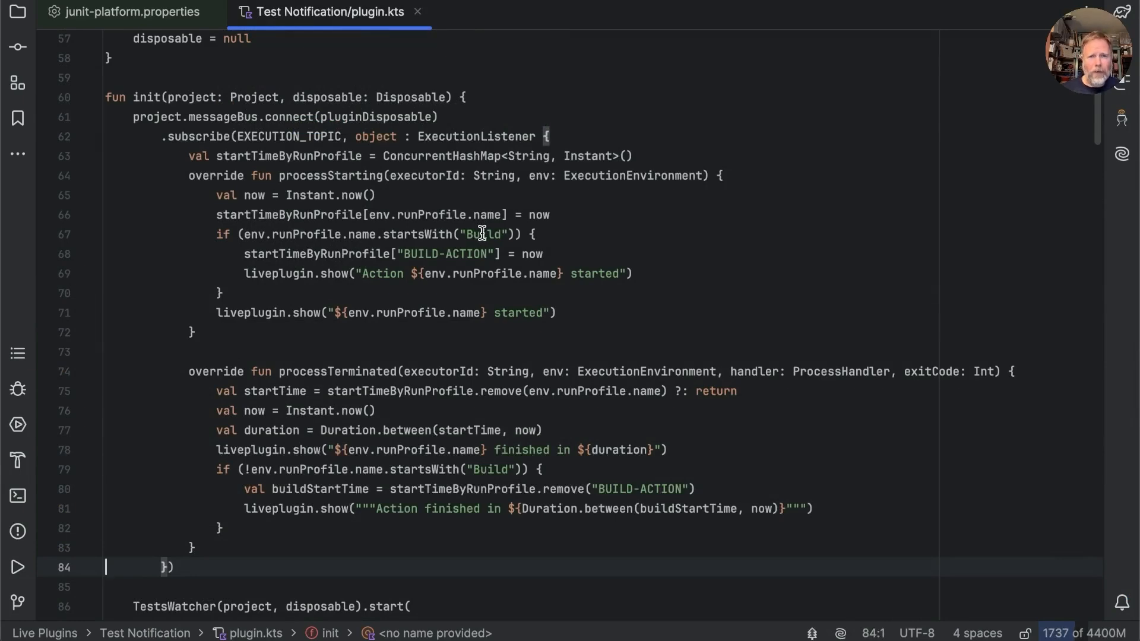
double_click(483, 234)
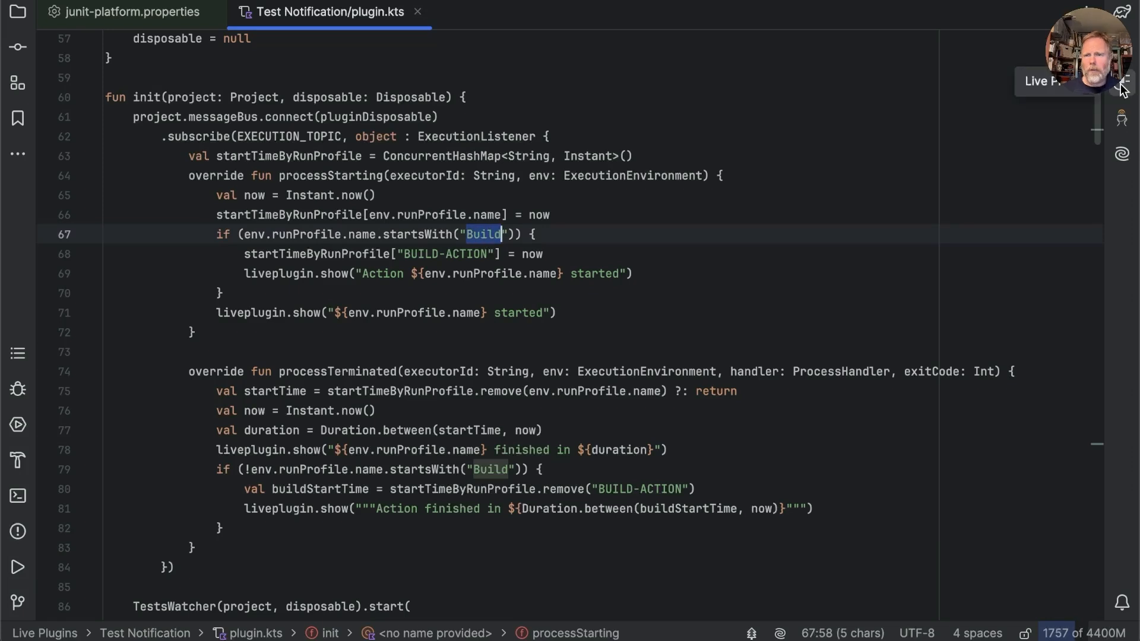
left_click(1122, 80)
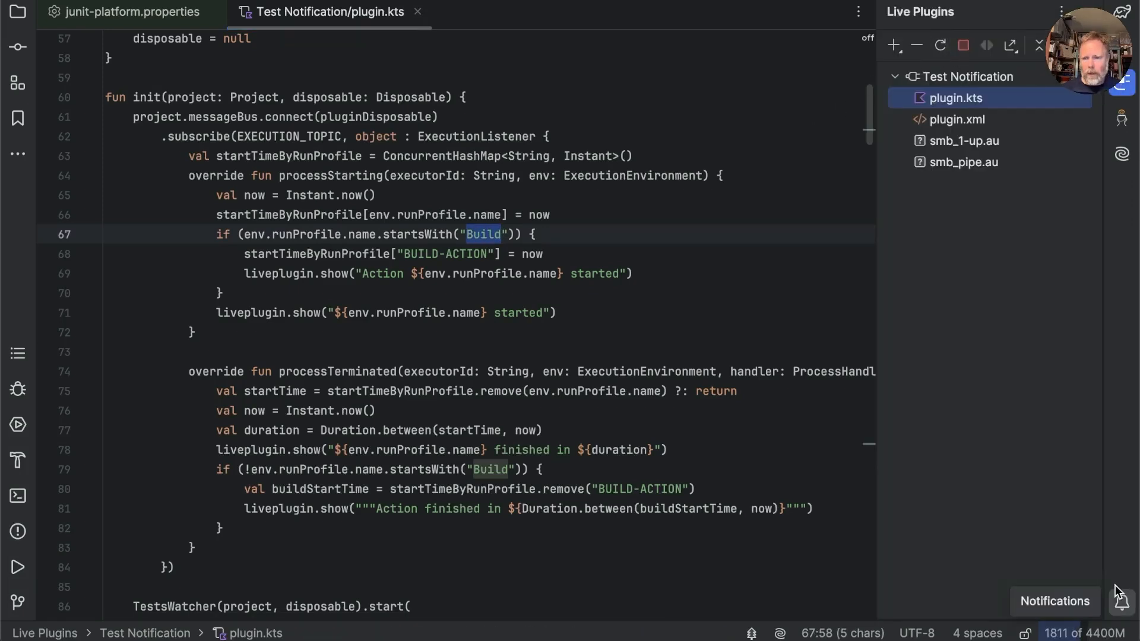
left_click(1053, 600)
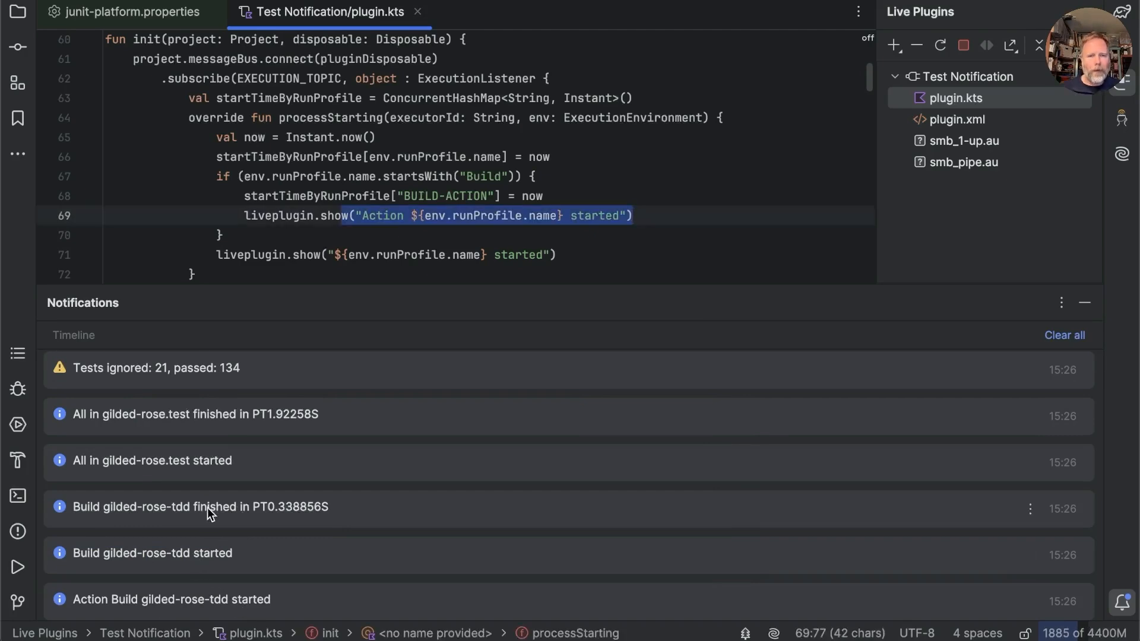
mouse_move(277, 427)
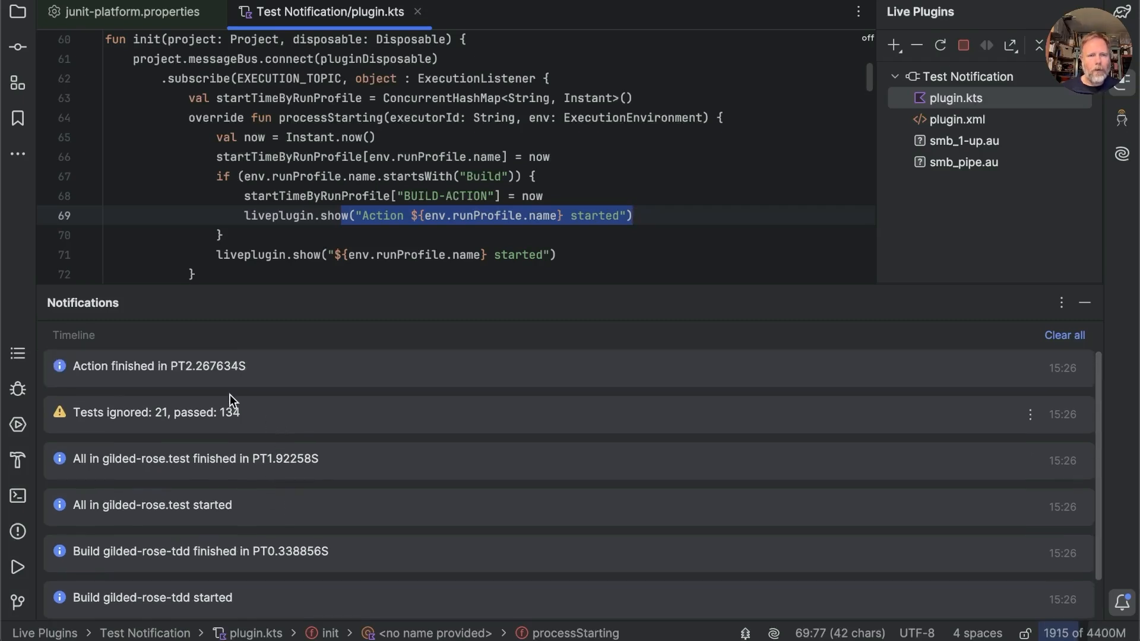
mouse_move(205, 377)
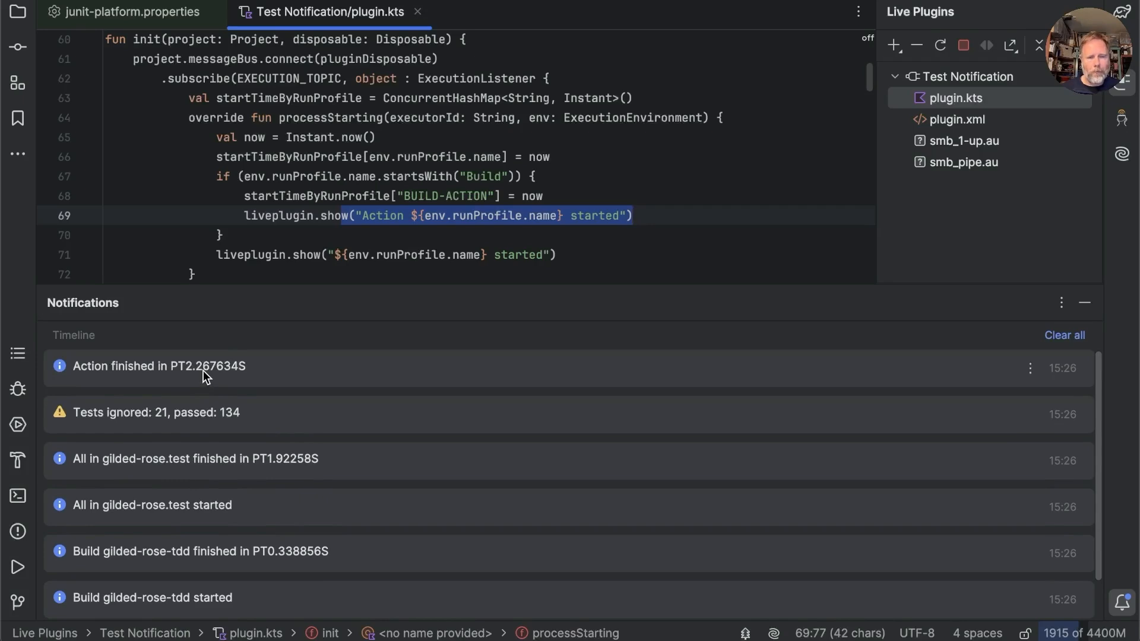
mouse_move(1064, 334)
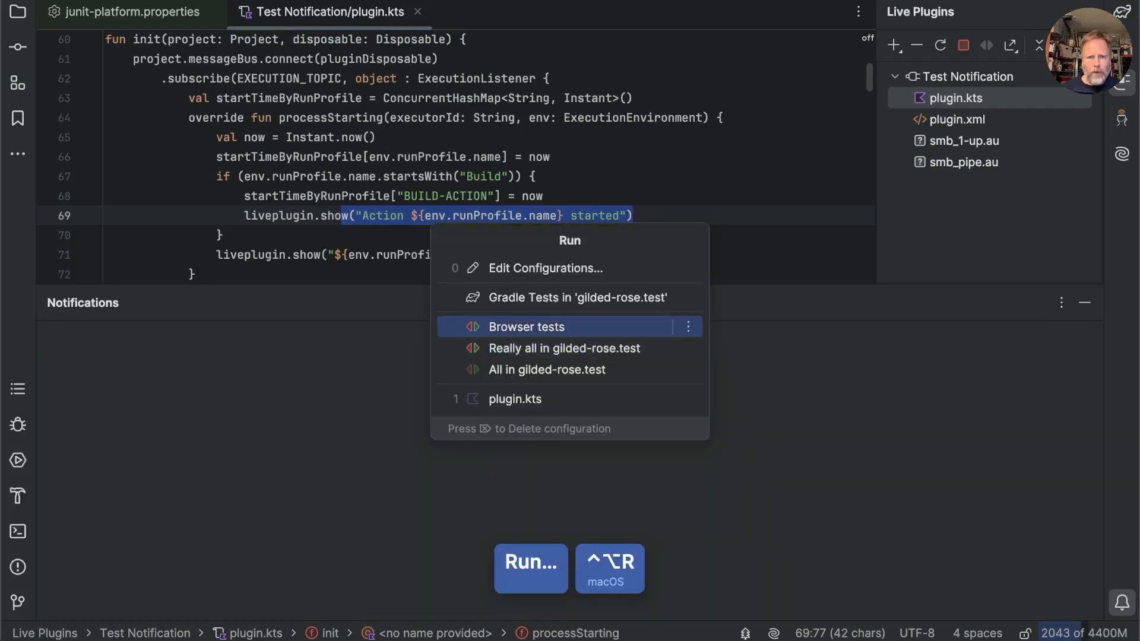
Run Gradle Tests in 'gilded-rose.test' and find the executed flywayMigrate task in the 134-passed results
left_click(578, 297)
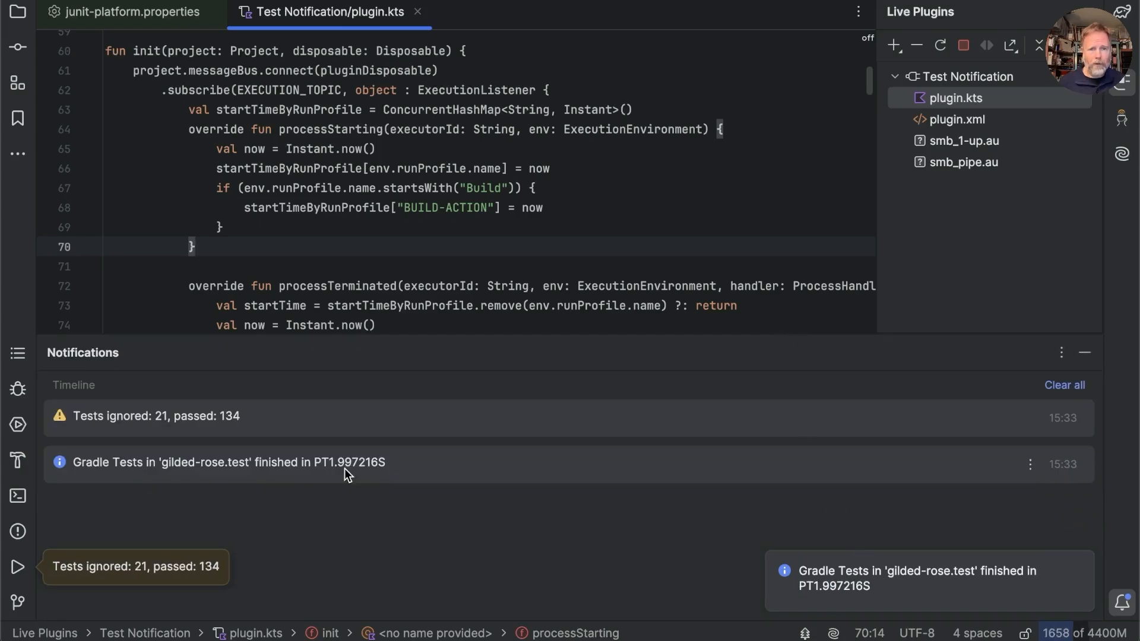
left_click(192, 247)
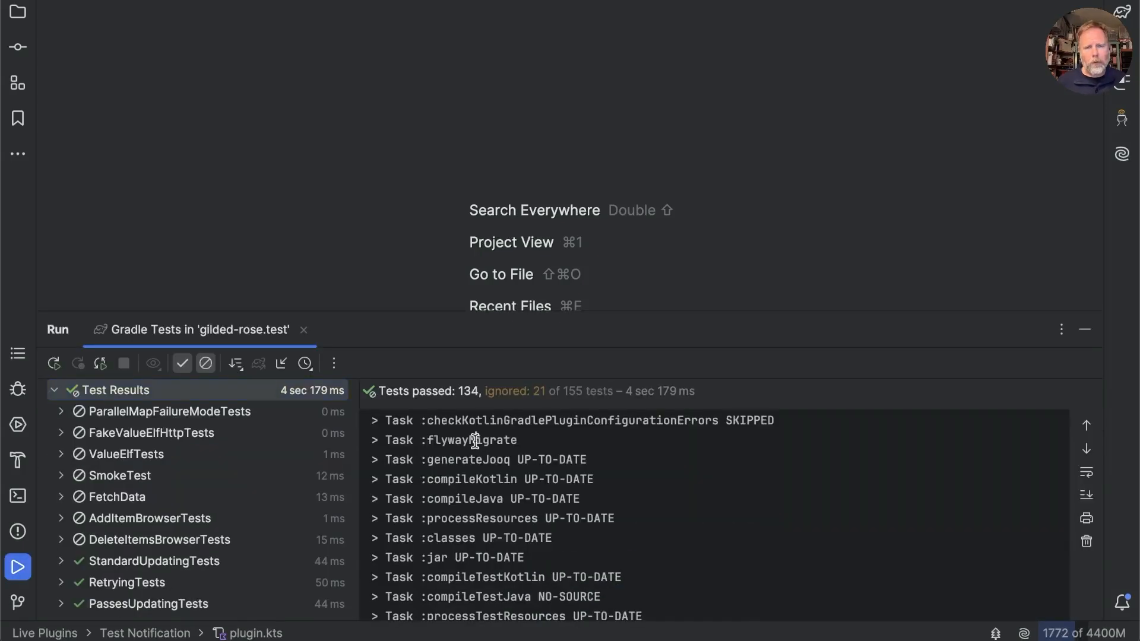
double_click(472, 439)
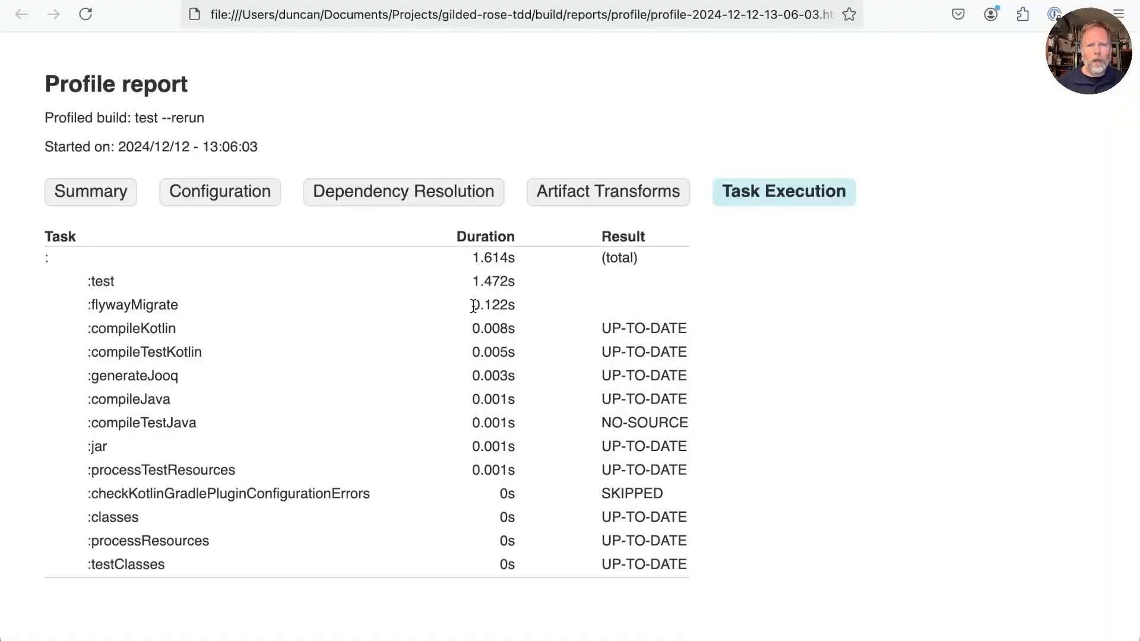
double_click(491, 305)
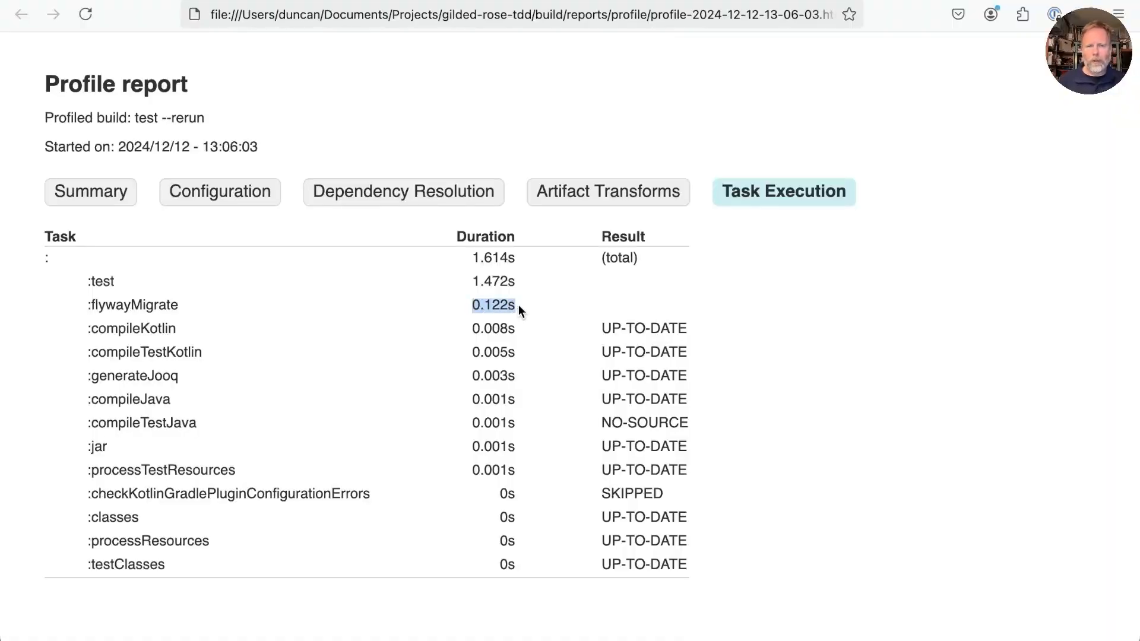
mouse_move(519, 314)
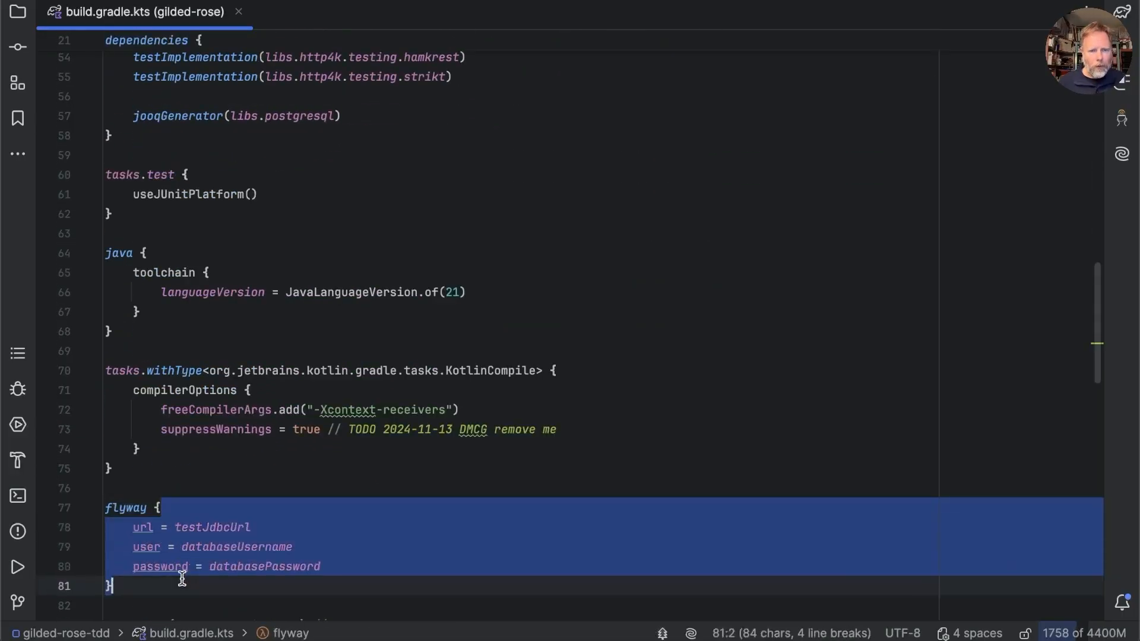
Add tasks.named("flywayMigrate") declaring src/main/resources/db/migration as inputs above generateJooq
scroll("down", 3)
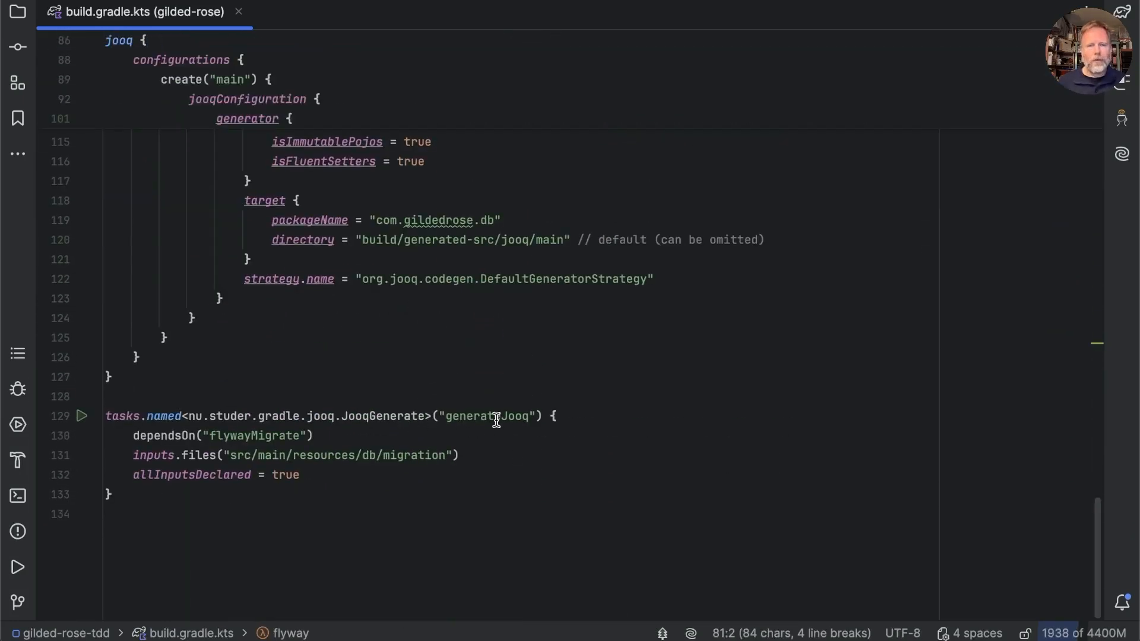
left_click(274, 435)
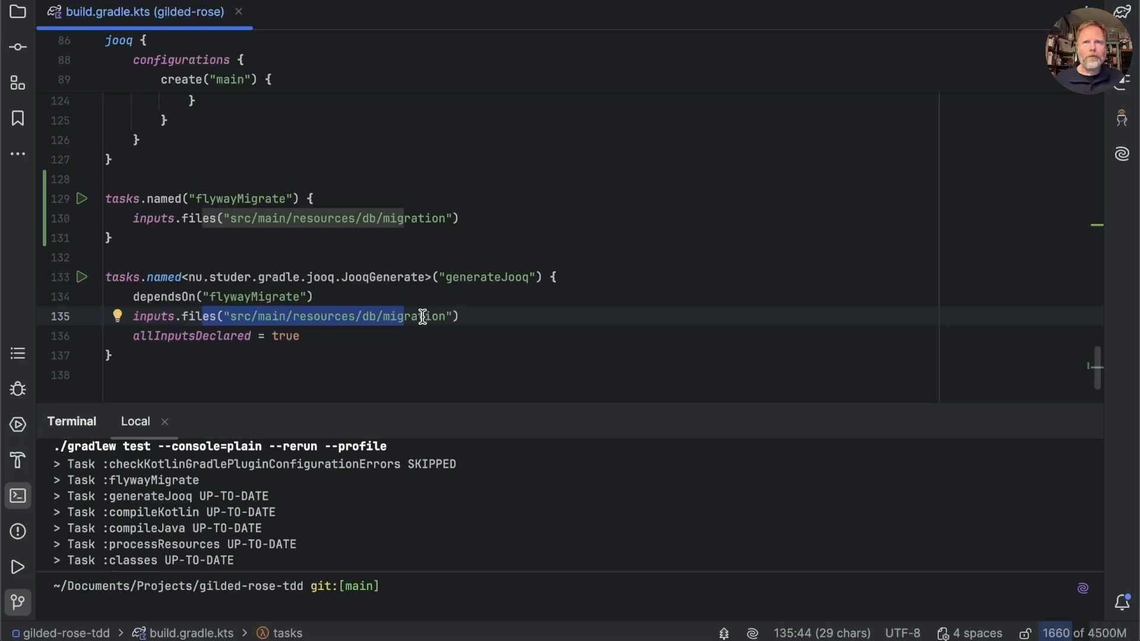
left_click(465, 219)
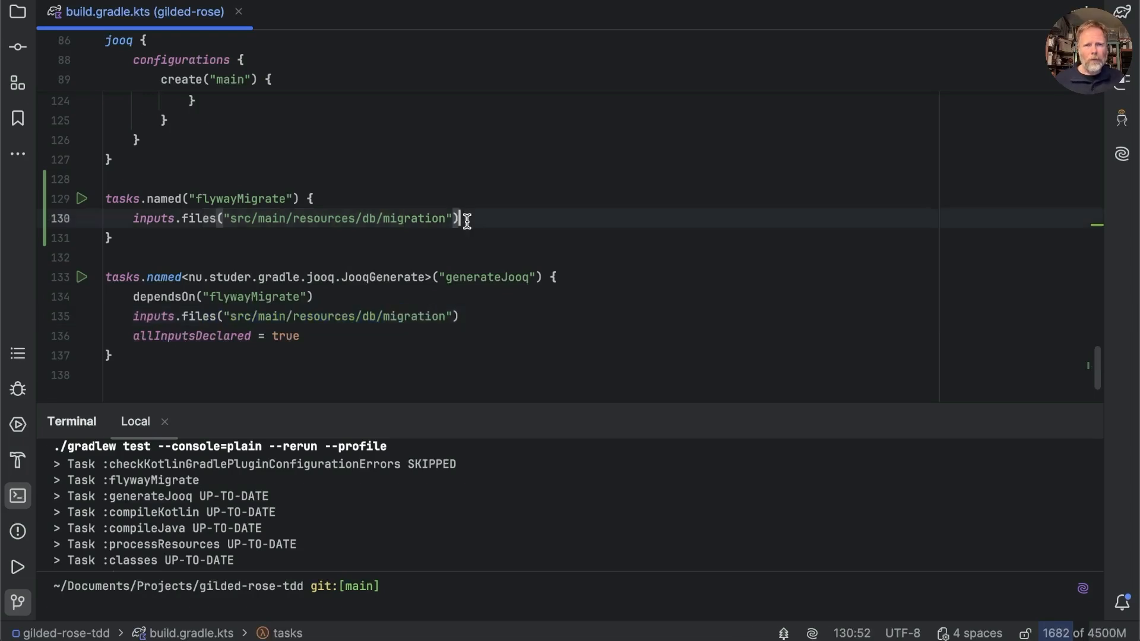
Declare build/generated-src/jooq/main as flywayMigrate outputs and rerun ./gradlew test --console=plain --rerun --profile
type("out")
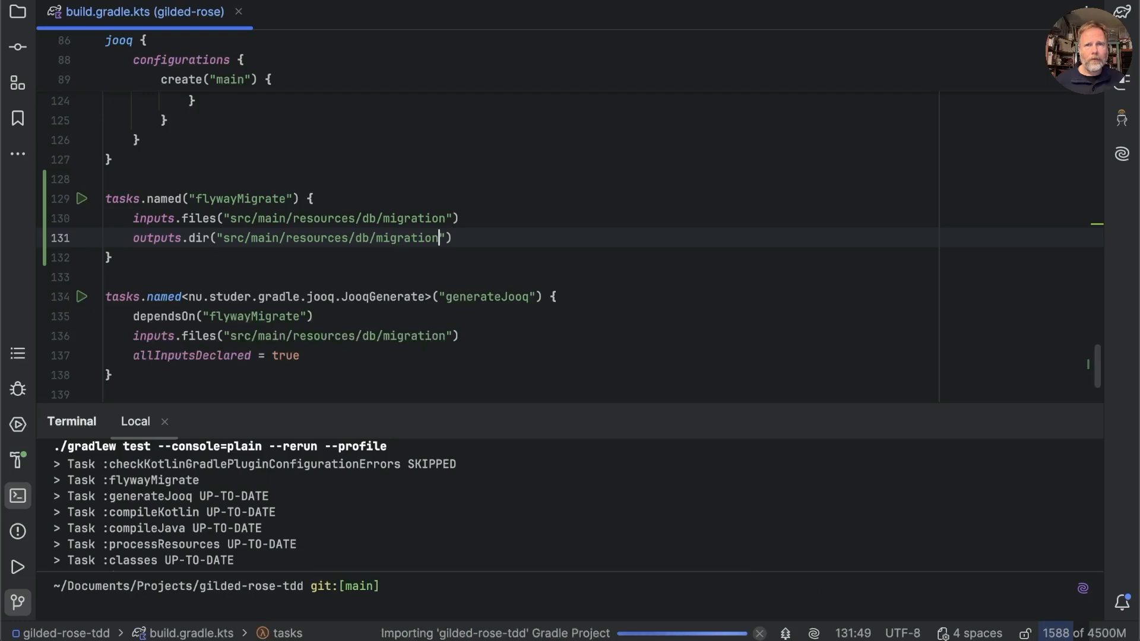
key("alt+shift+Left")
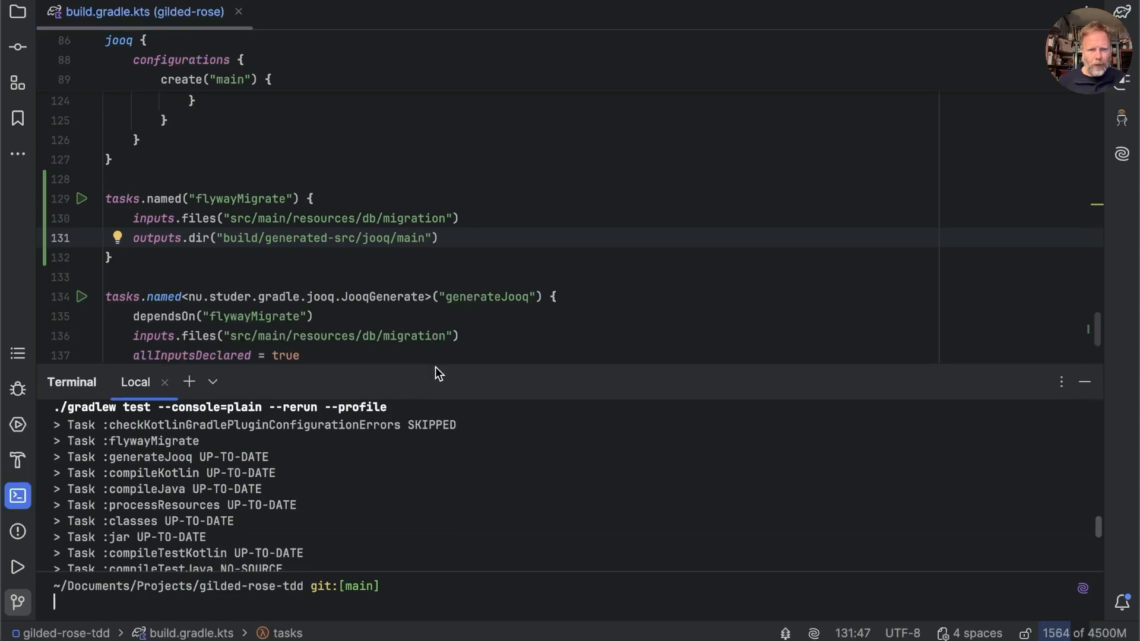
type("./gradlew test --console=plain --rerun --profile")
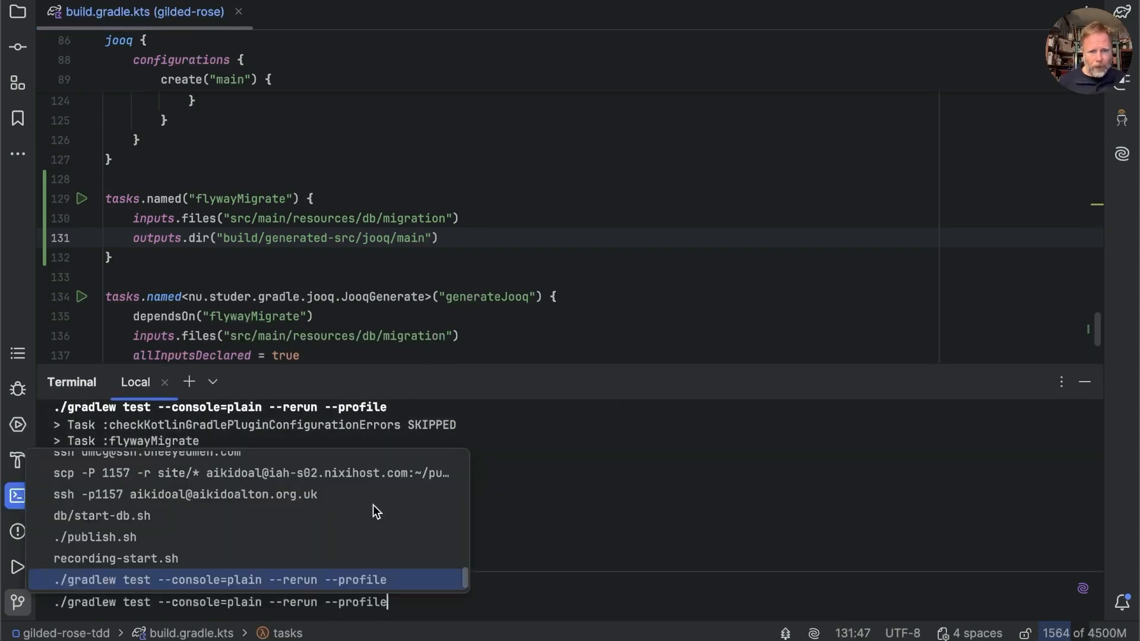
key("Enter")
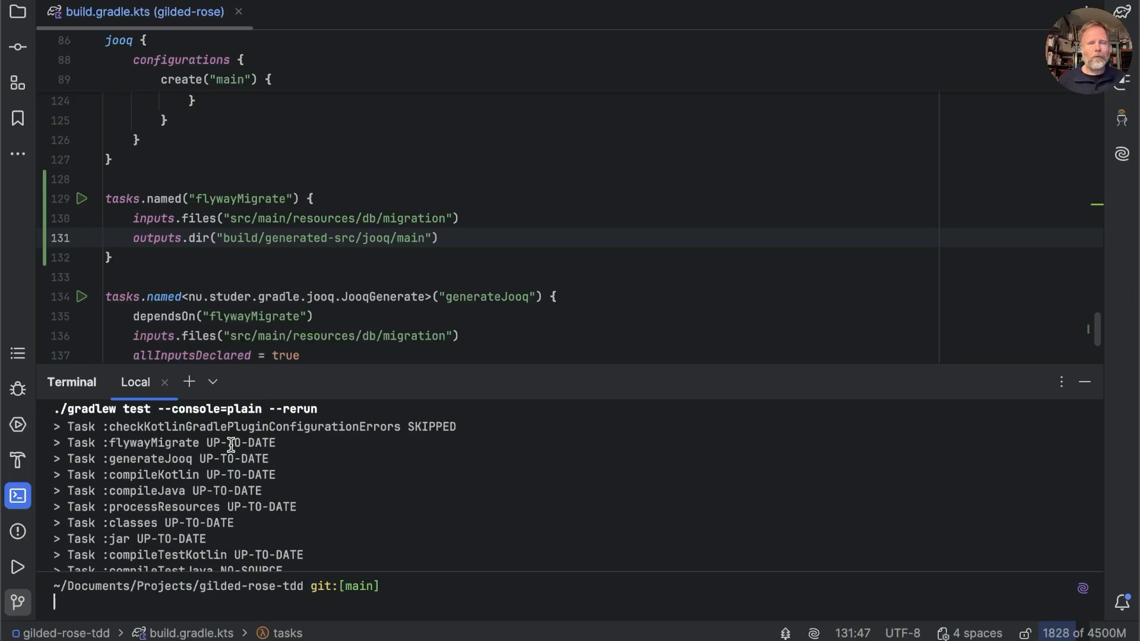
mouse_move(411, 243)
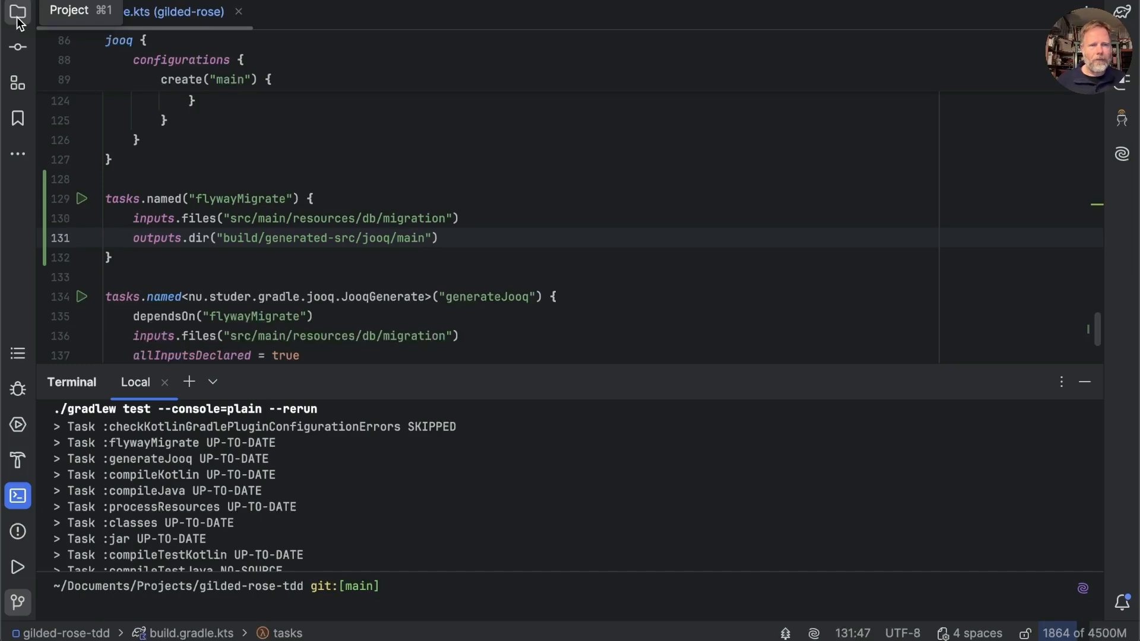
Copy the V2 constraints migration as V3__dummy.sql in the resources folder and add it to Git
left_click(16, 13)
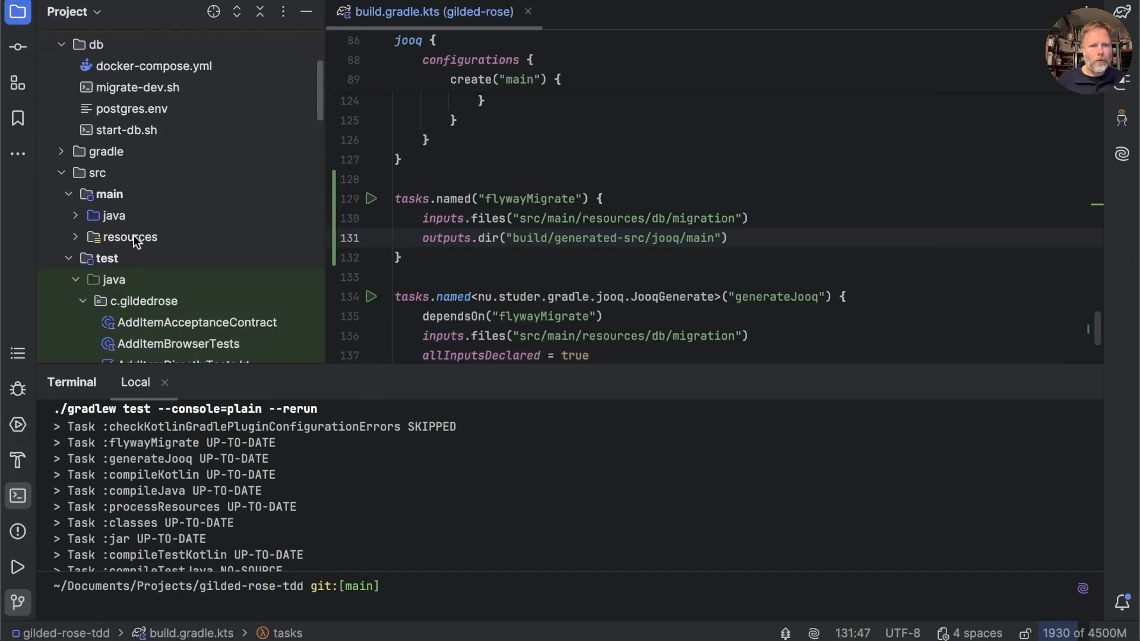
double_click(207, 277)
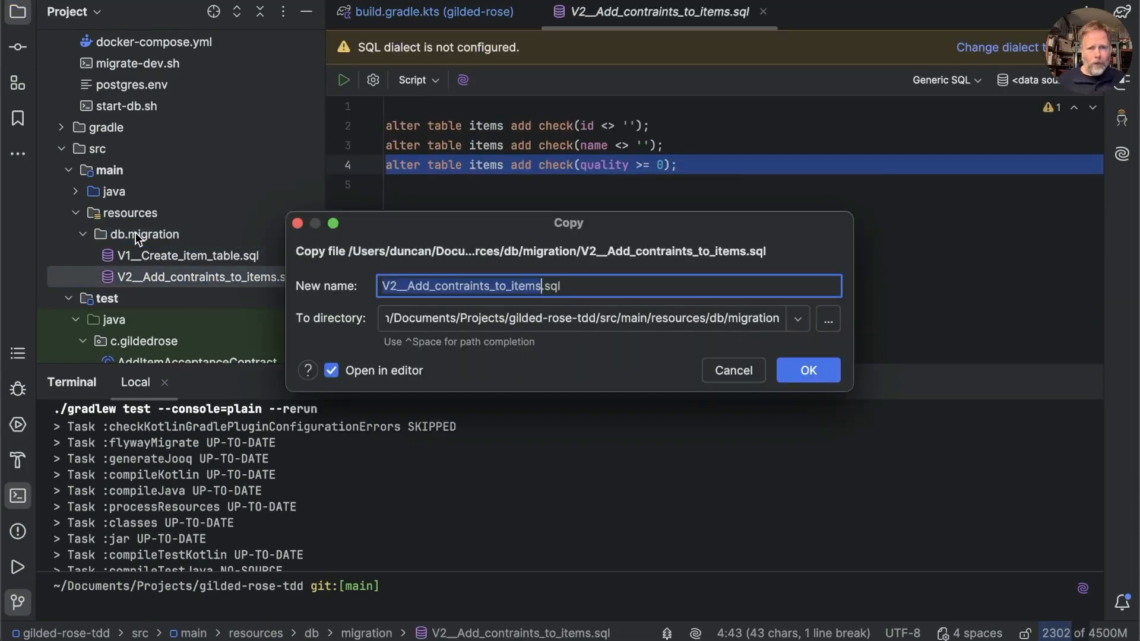
type("V3_dummy")
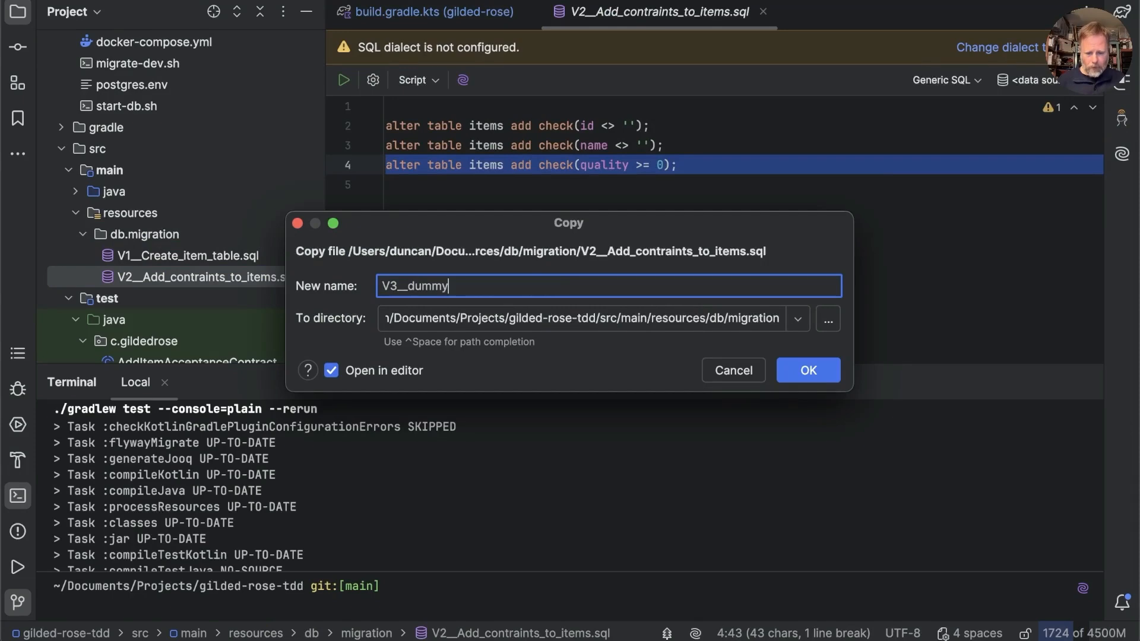
left_click(807, 370)
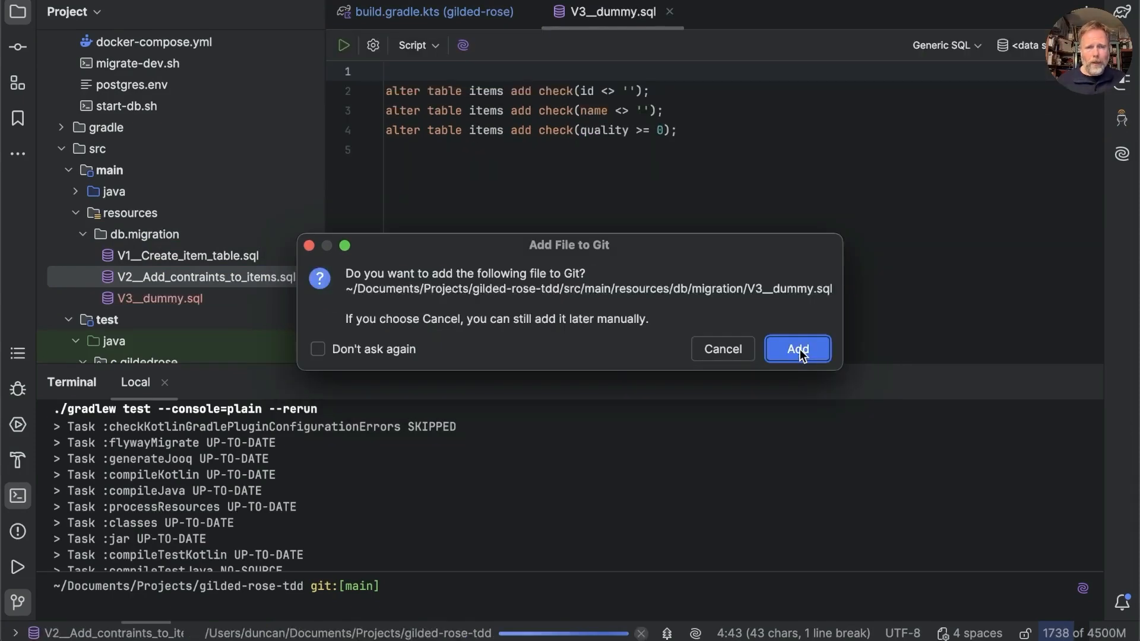
left_click(797, 349)
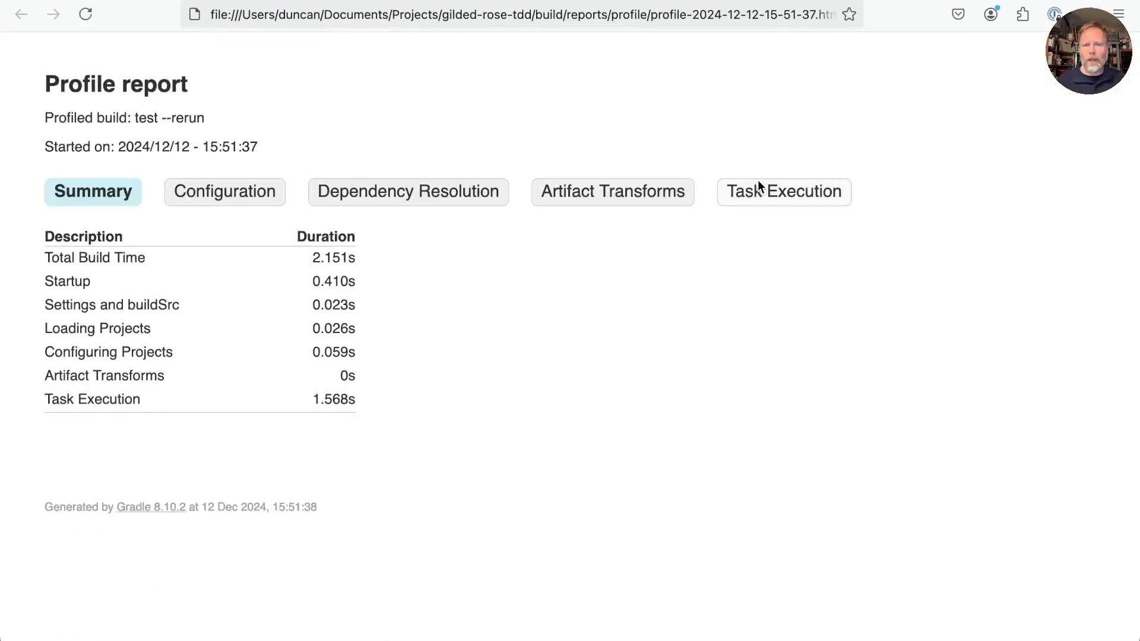
View the Task Execution timings in the latest Gradle profile report
left_click(784, 191)
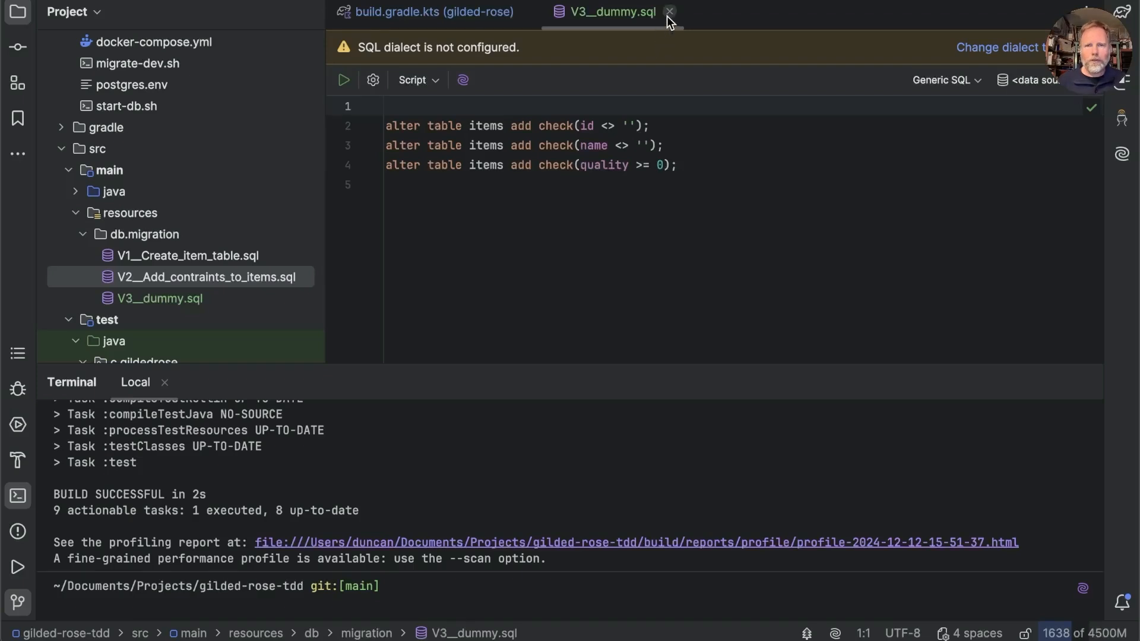
mouse_move(667, 12)
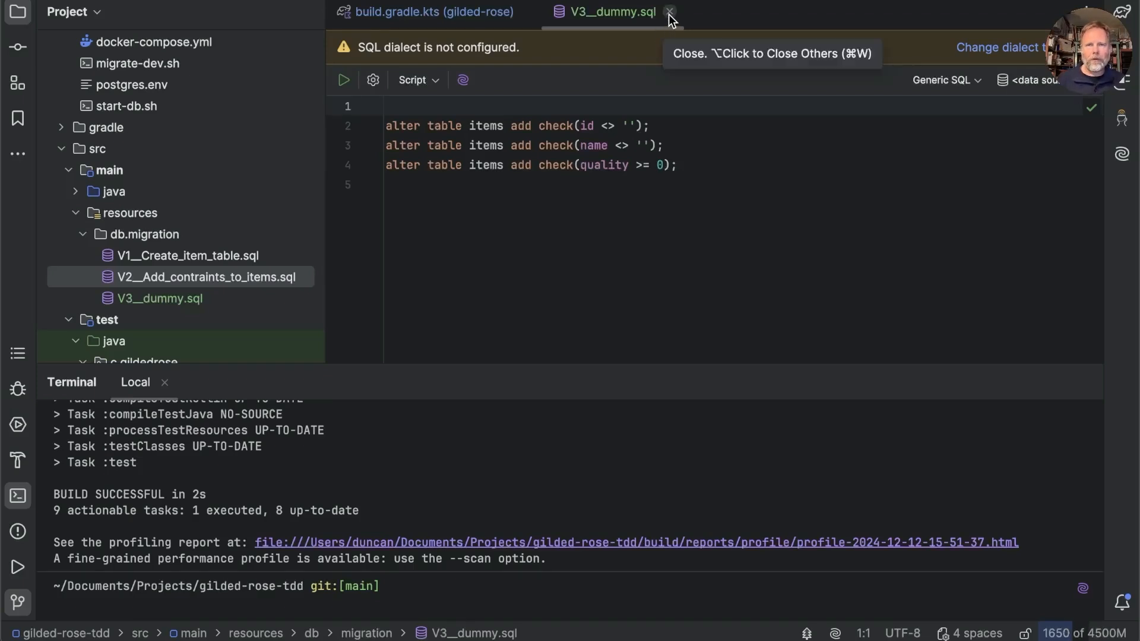
Close the V3__dummy.sql editor so build.gradle.kts shows again
left_click(670, 12)
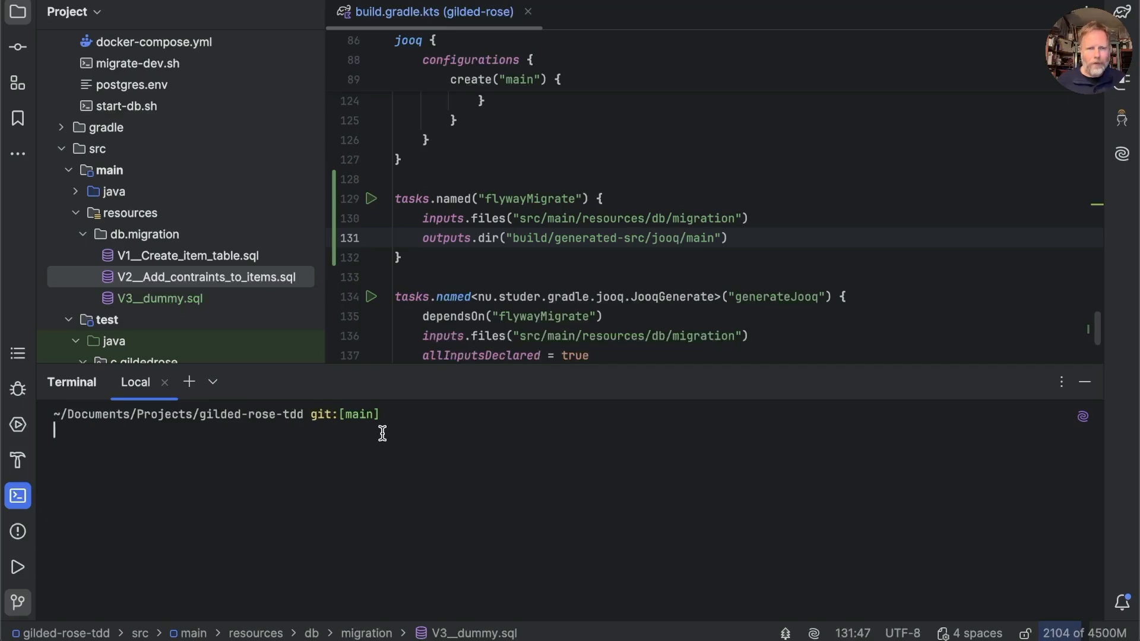
Roll back V3__dummy.sql and commit build.gradle.kts with a message about not running flywayMigrate every time
left_click(18, 46)
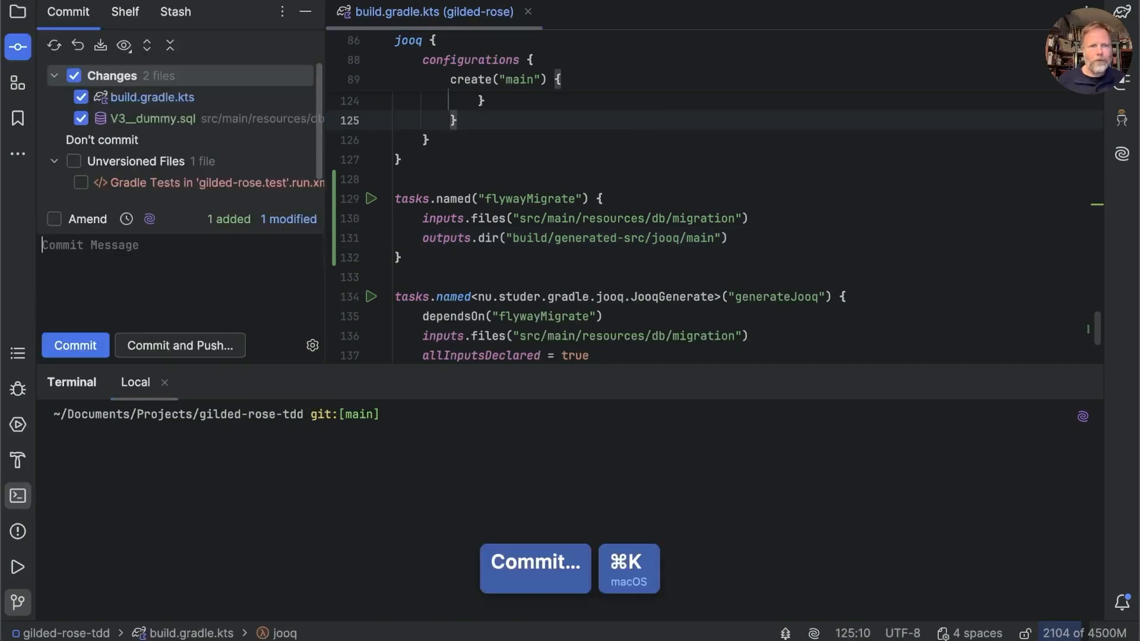
right_click(152, 118)
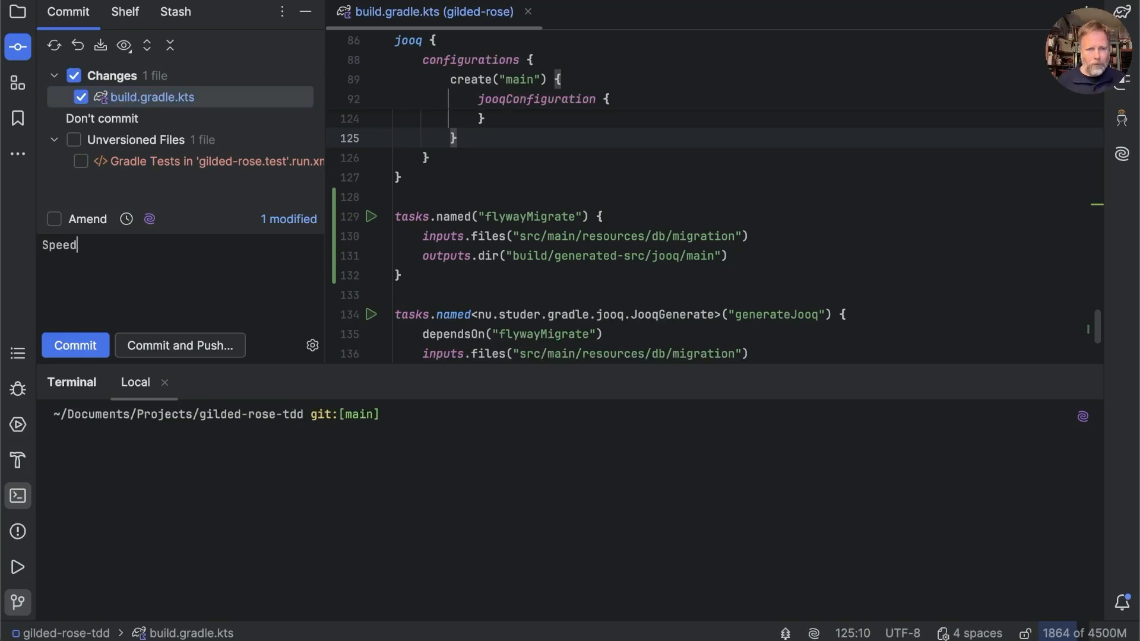
type("build by not")
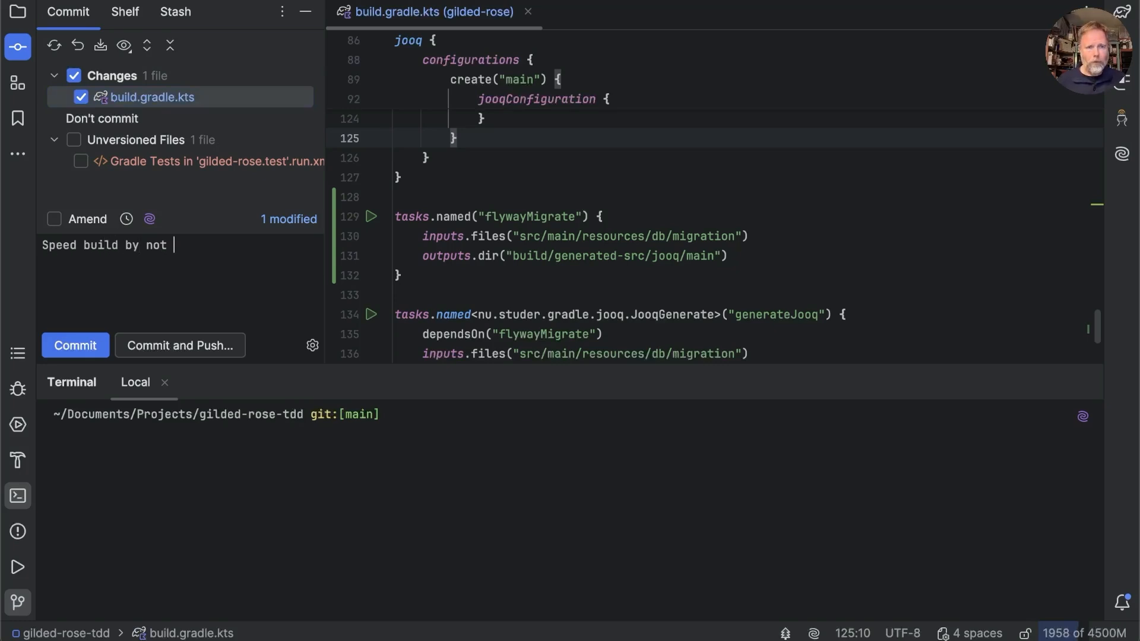
type("running flywayMigr")
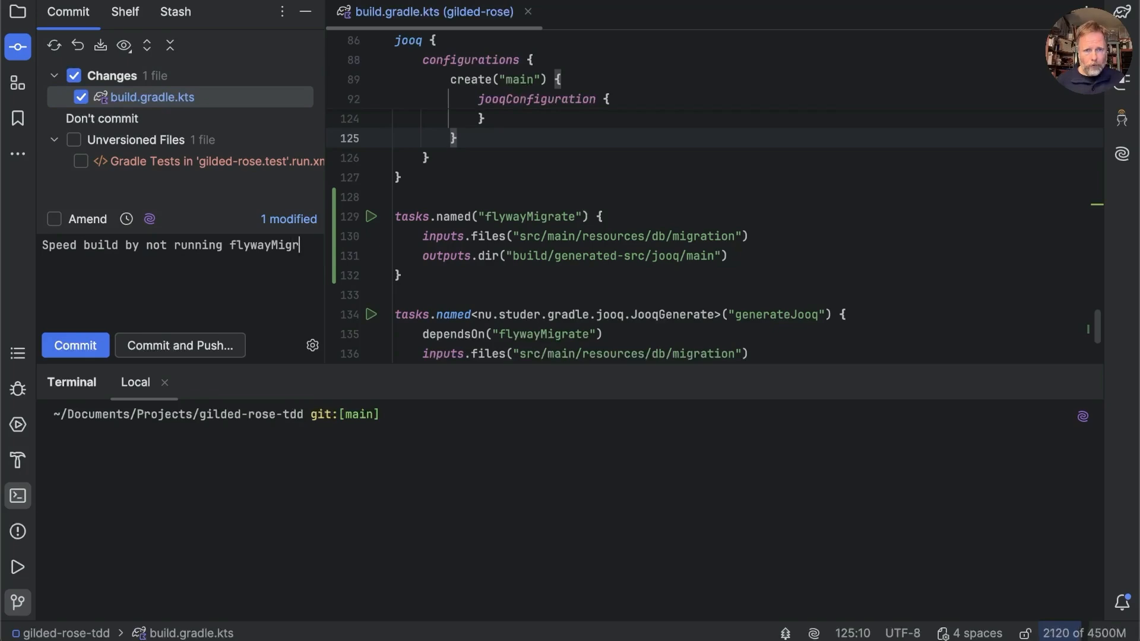
type("ate every time")
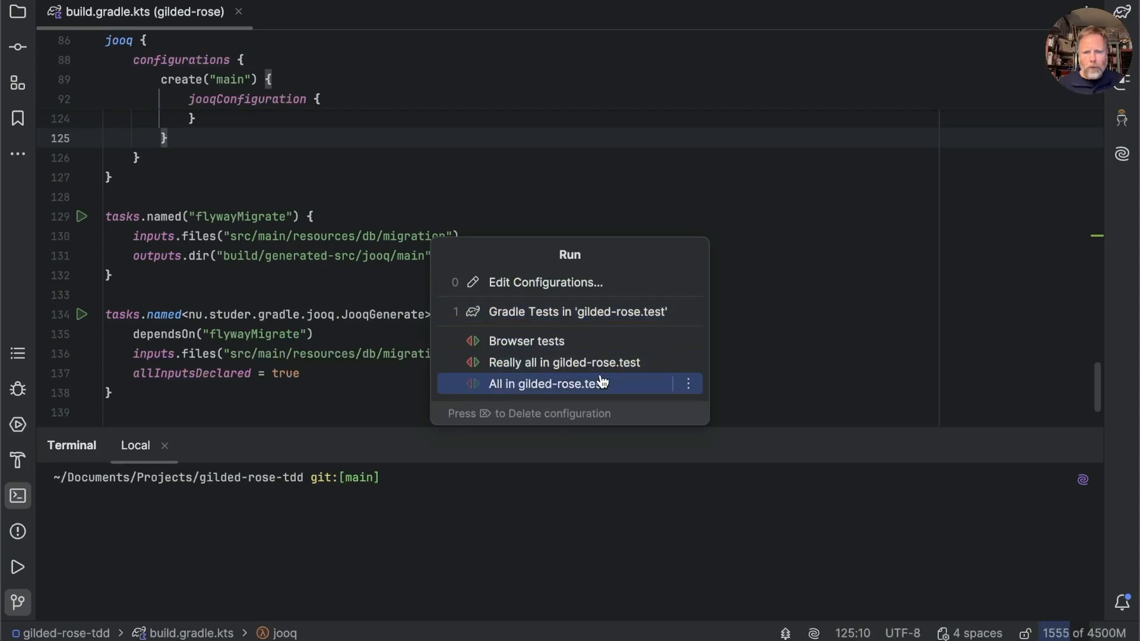
Run the All in gilded-rose.test configuration to completion
left_click(548, 384)
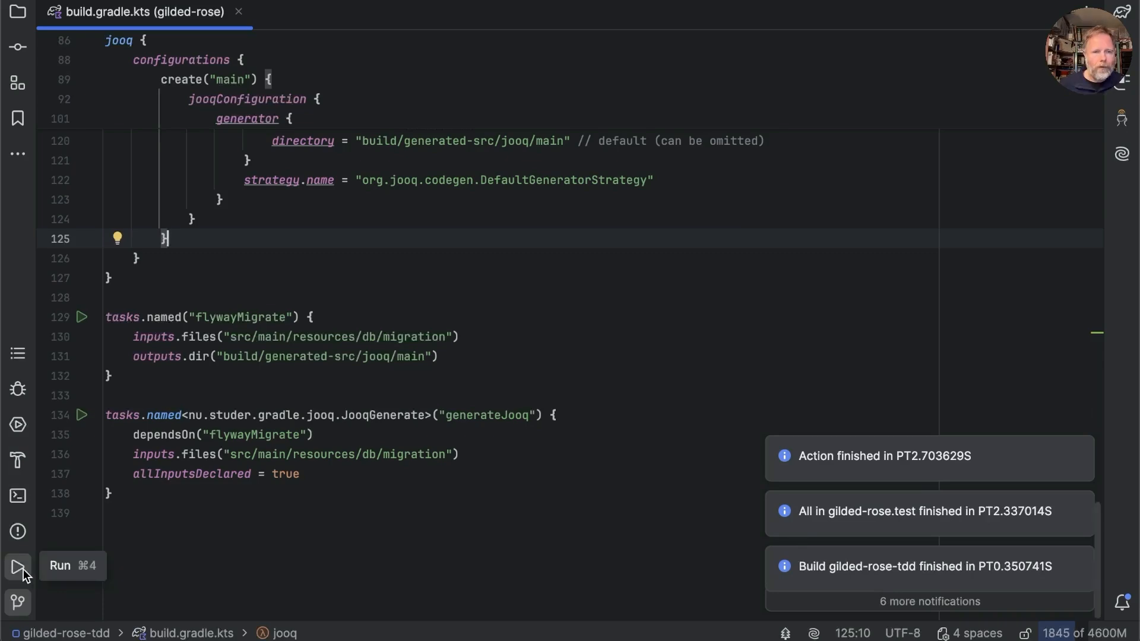
Show the run results (134 passed, DbItemsTests 317 ms) and choose a sort option for the test tree
left_click(18, 567)
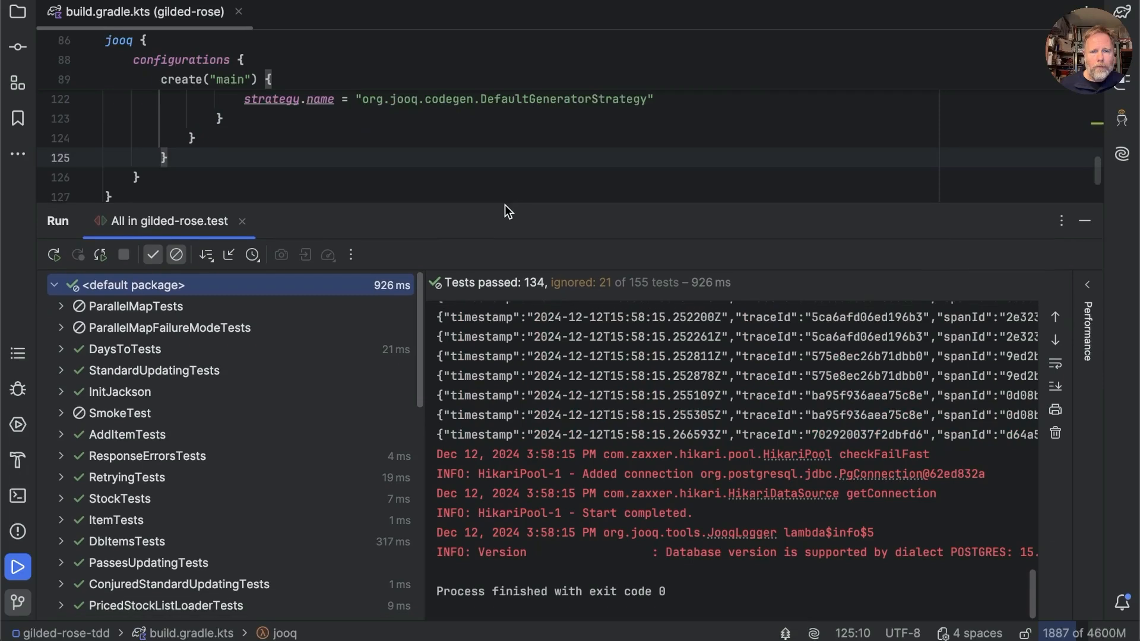
mouse_move(263, 459)
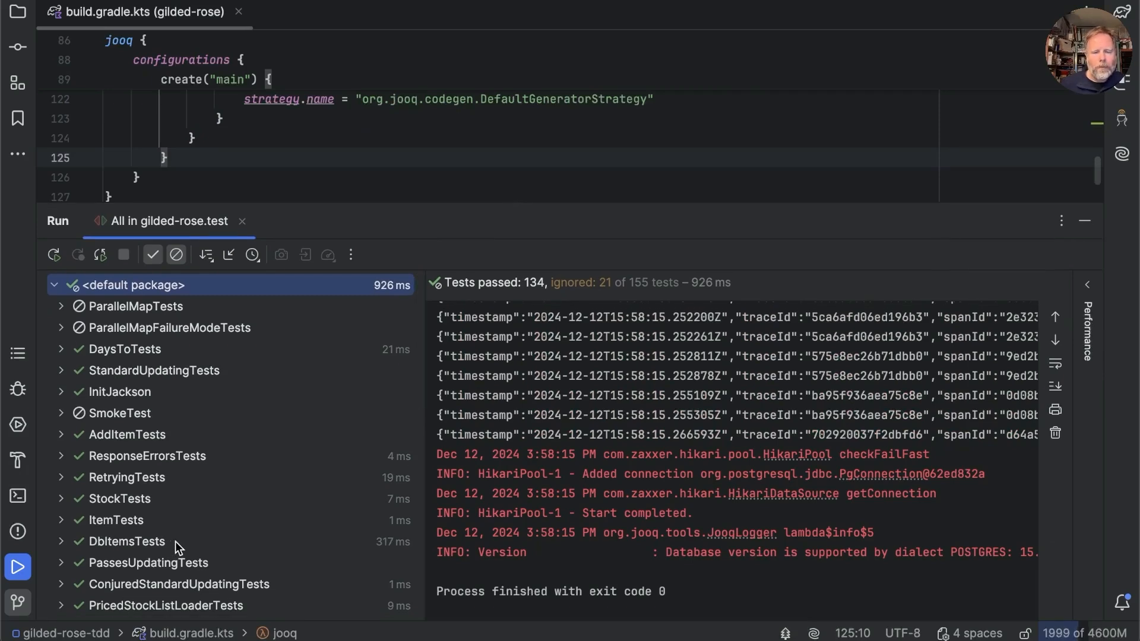
scroll("down", 3)
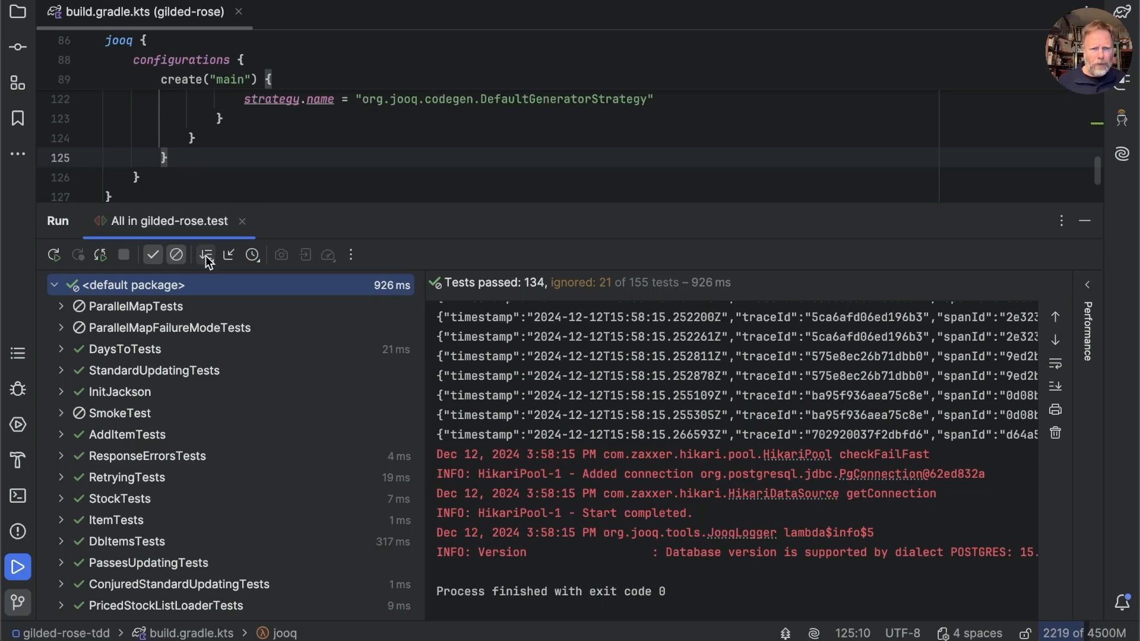
left_click(205, 254)
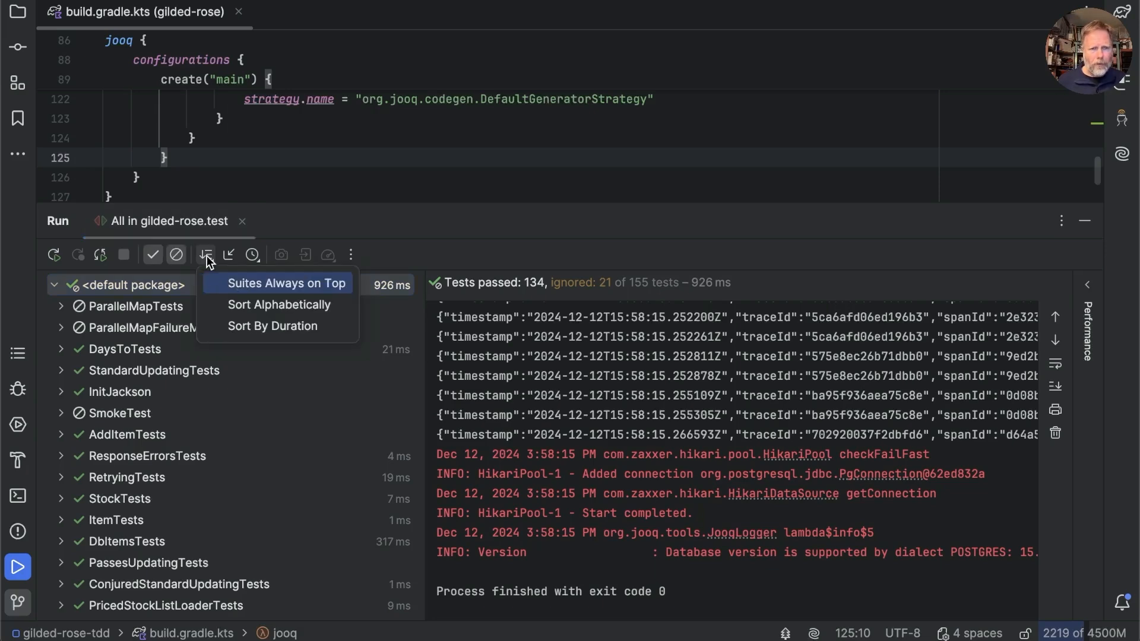
left_click(278, 304)
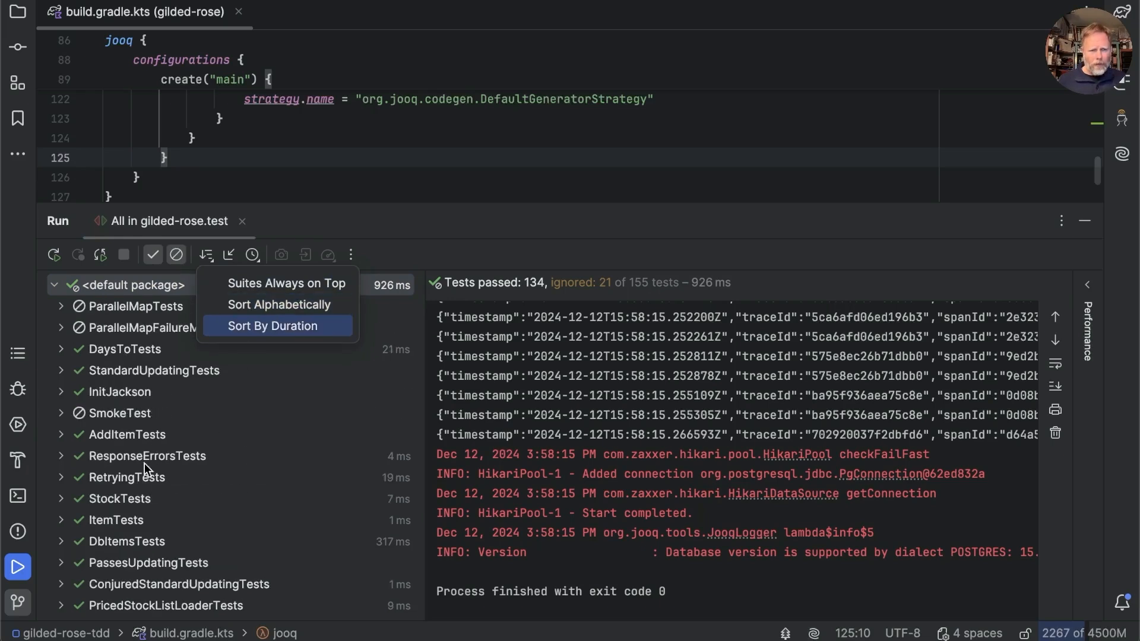
mouse_move(140, 488)
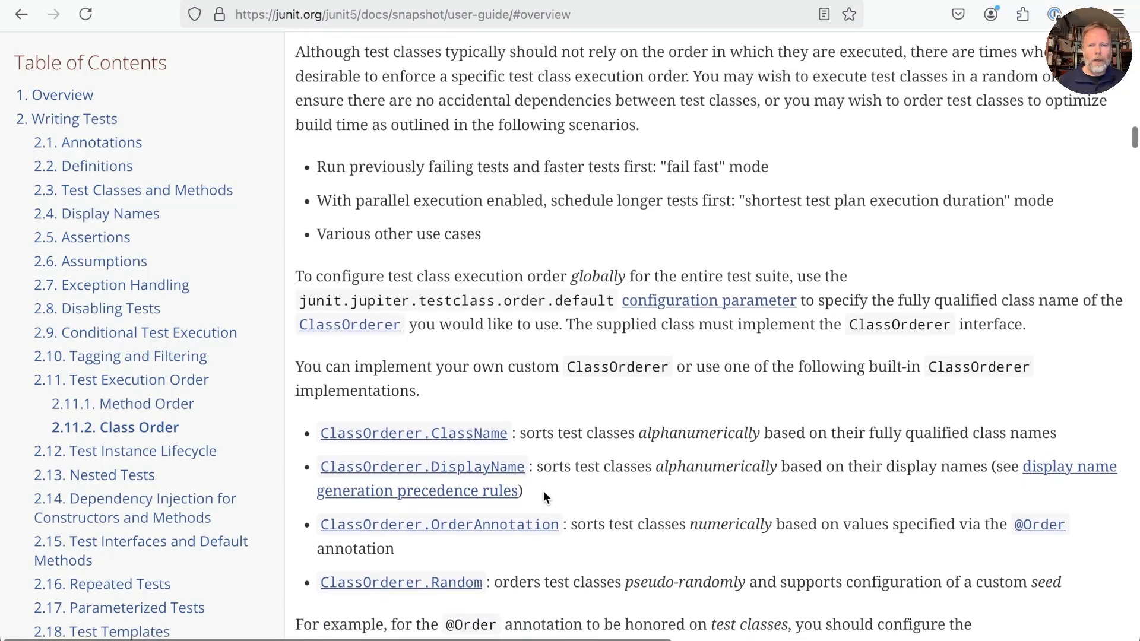
Scroll the JUnit 5 user guide to section 2.11.2 Class Order
scroll("down", 3)
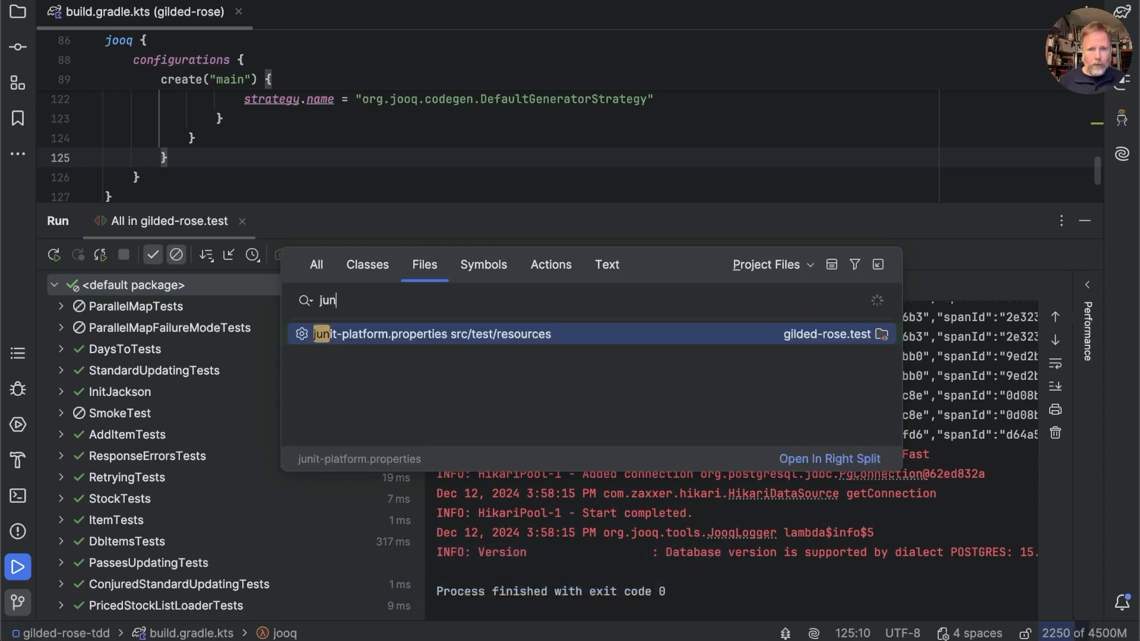
Set junit.jupiter.testclass.order.default to ClassOrderer.OrderAnnotation in junit-platform.properties and look up DbItemsTests
left_click(435, 333)
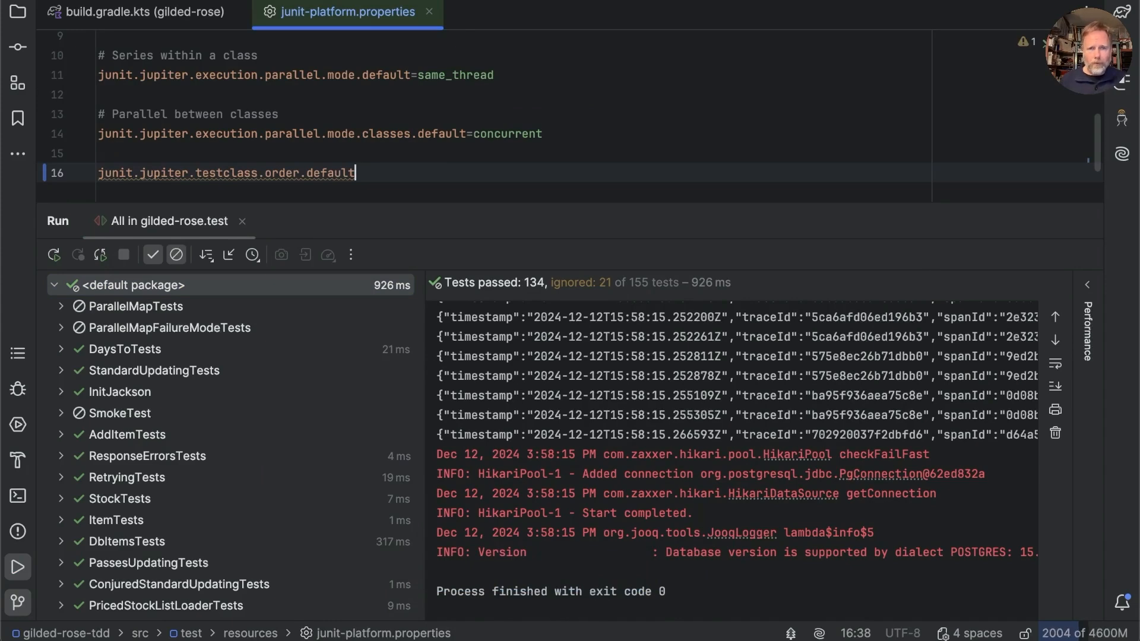
type("=")
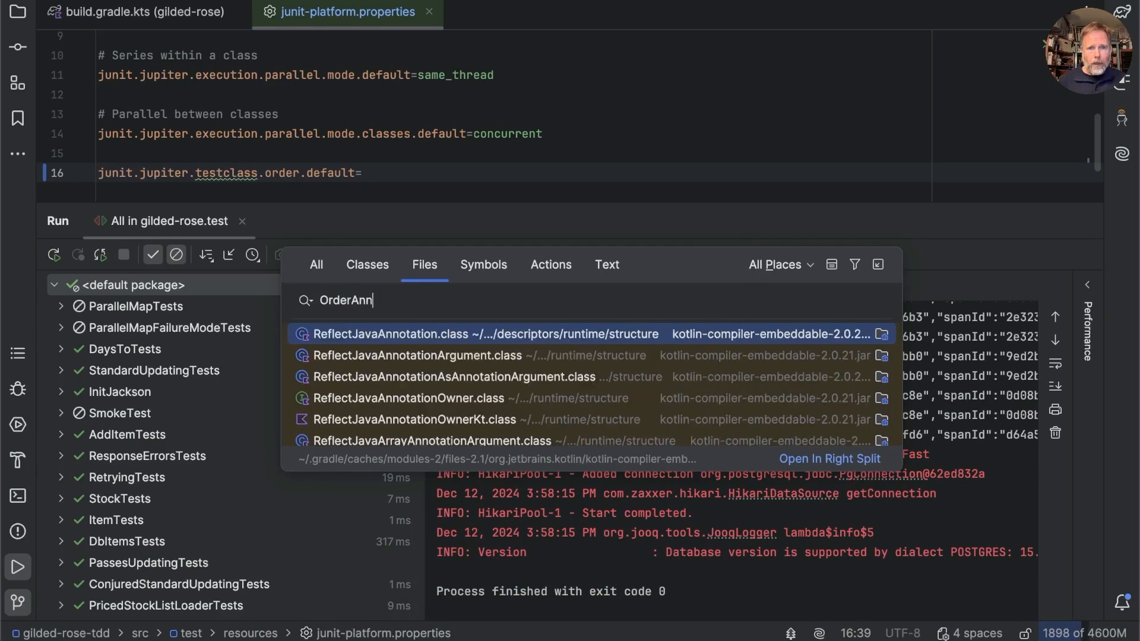
type("otation")
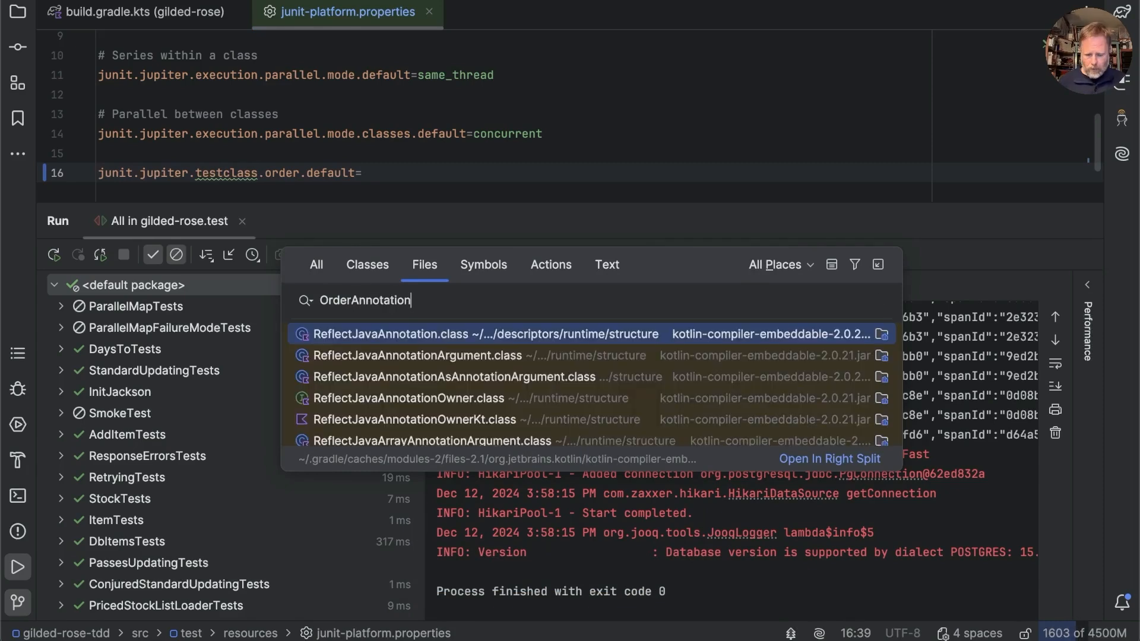
left_click(367, 264)
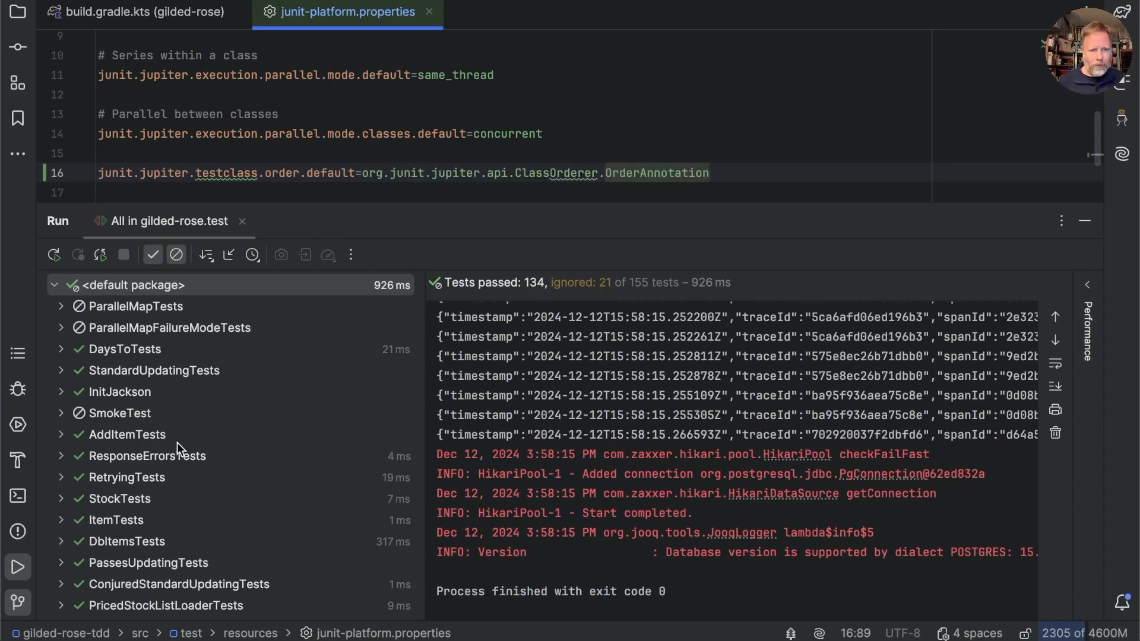
left_click(127, 542)
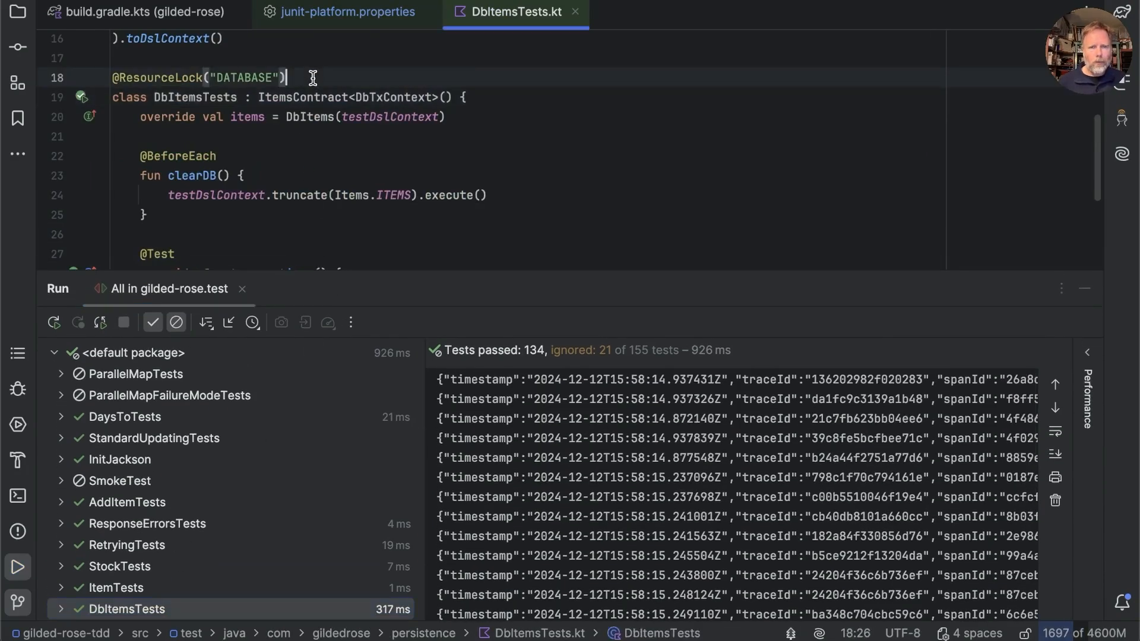
type("@Order(0)")
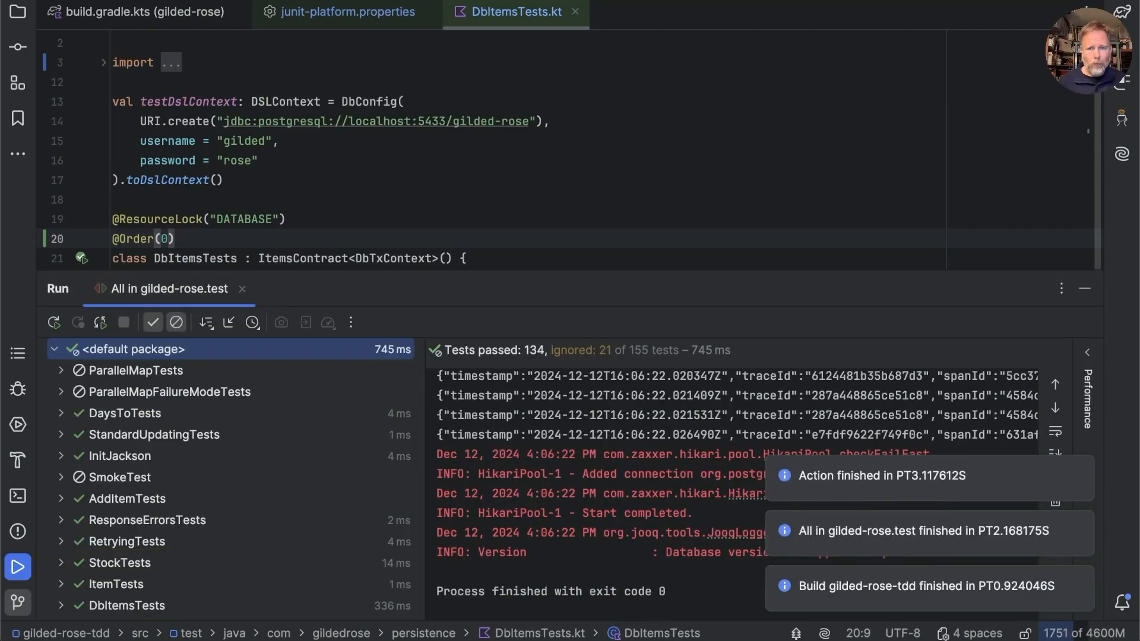
left_click(348, 12)
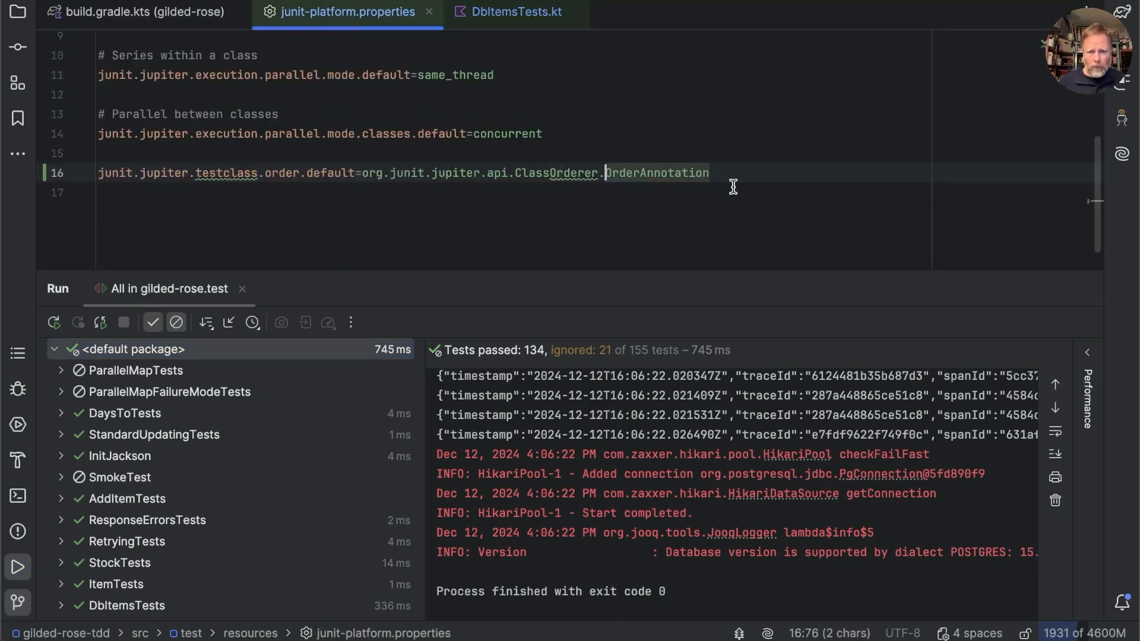
type("$")
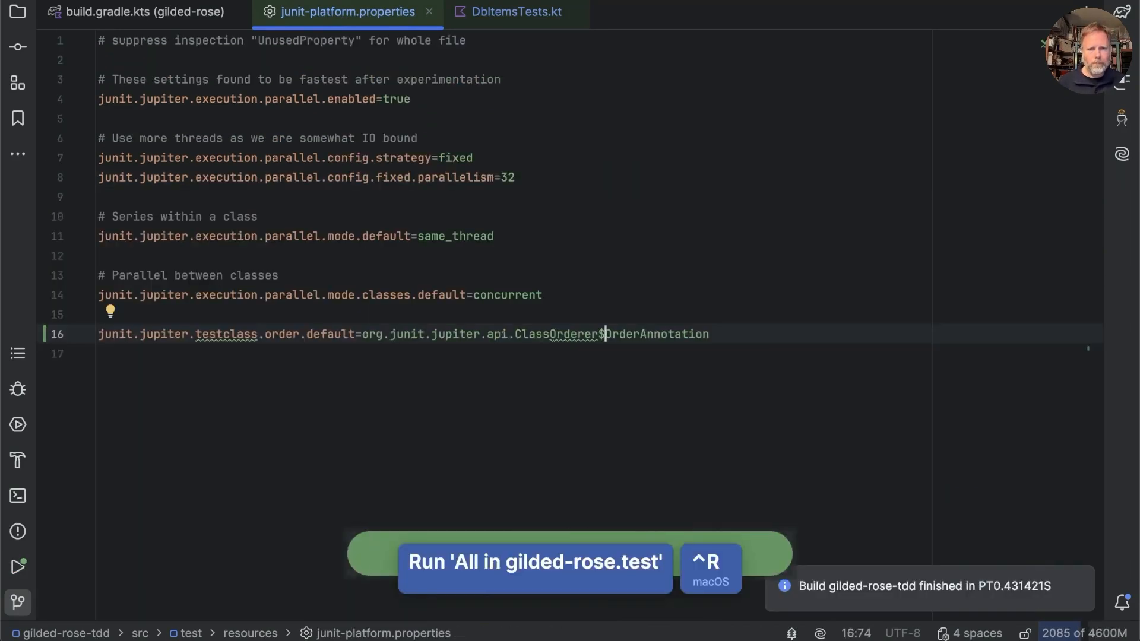
left_click(534, 562)
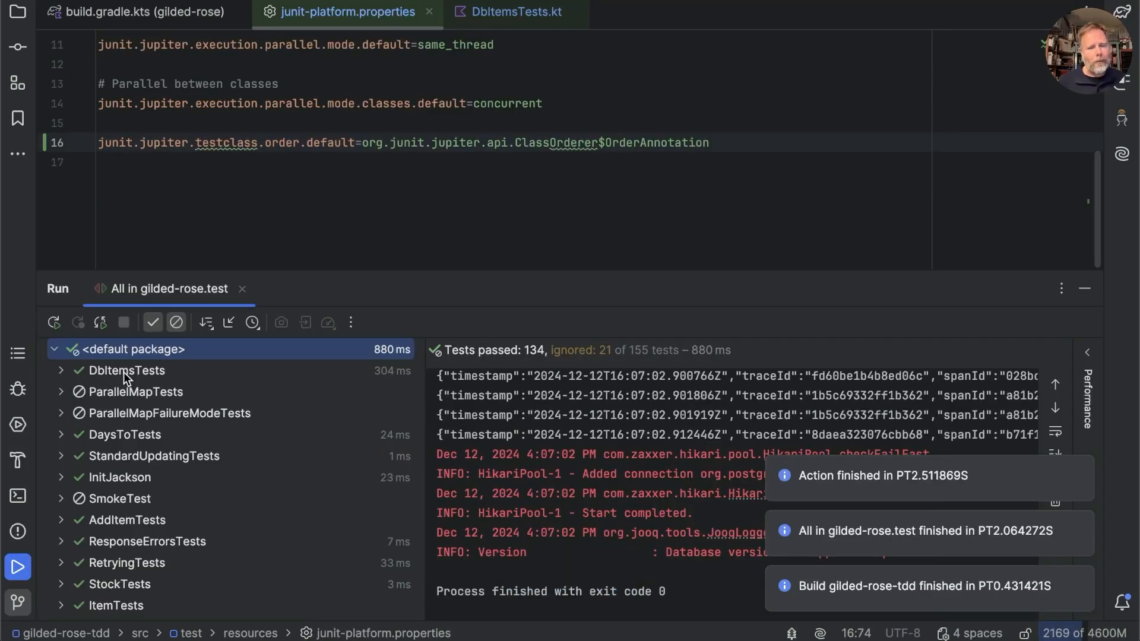
left_click(125, 371)
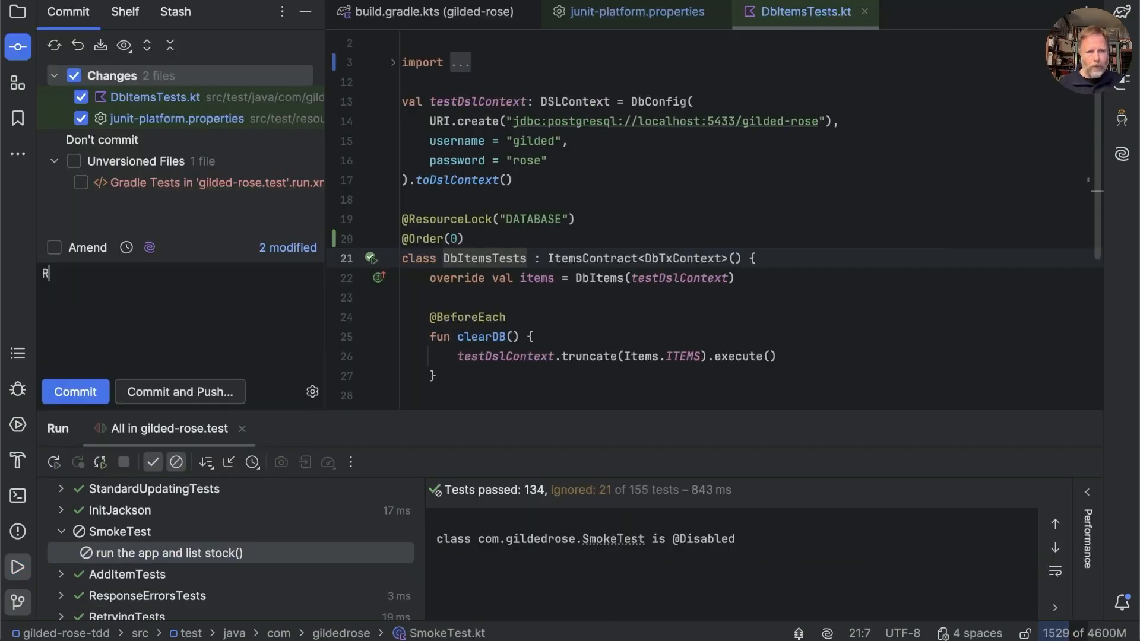
Commit the ordering change as 'Run DbItemsTests first to speed test run'
type("un DBItemsTests first to")
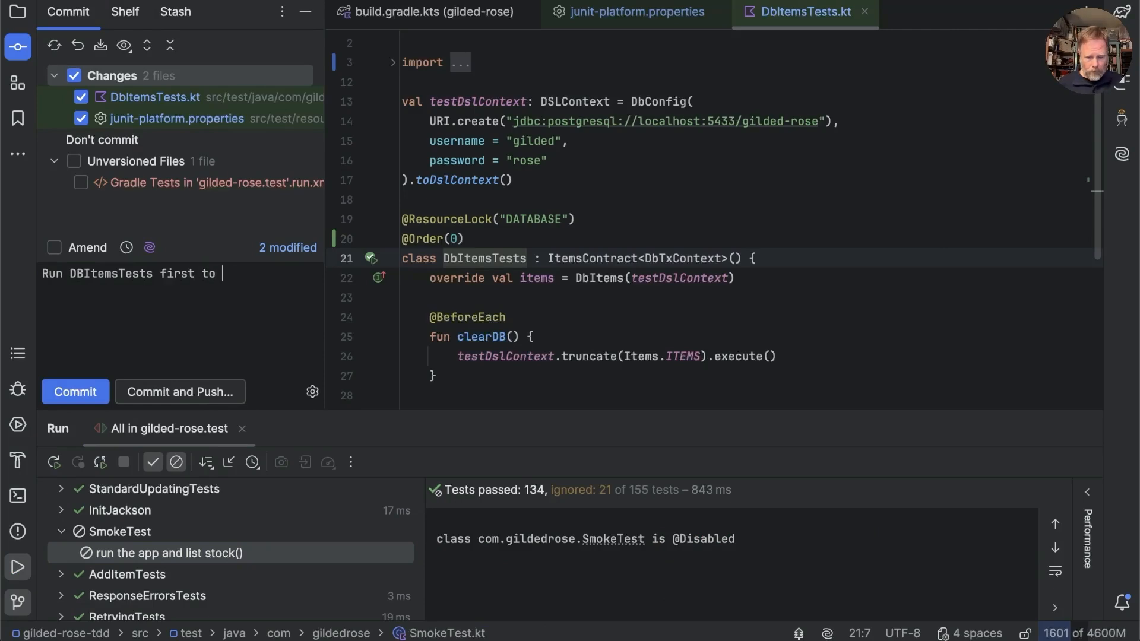
left_click(74, 391)
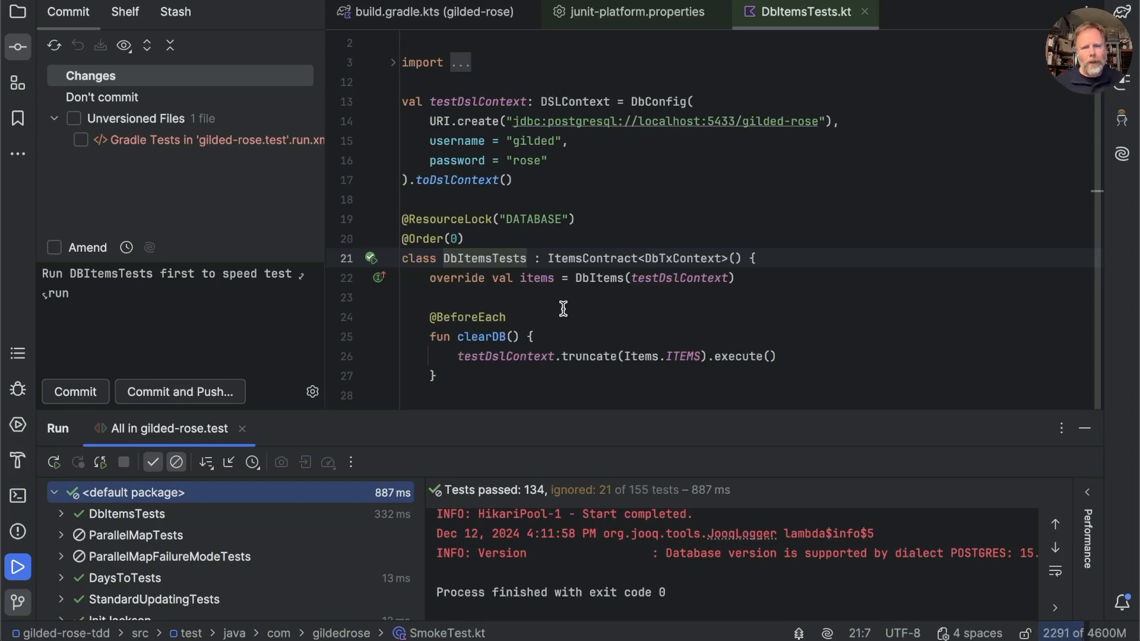
mouse_move(385, 524)
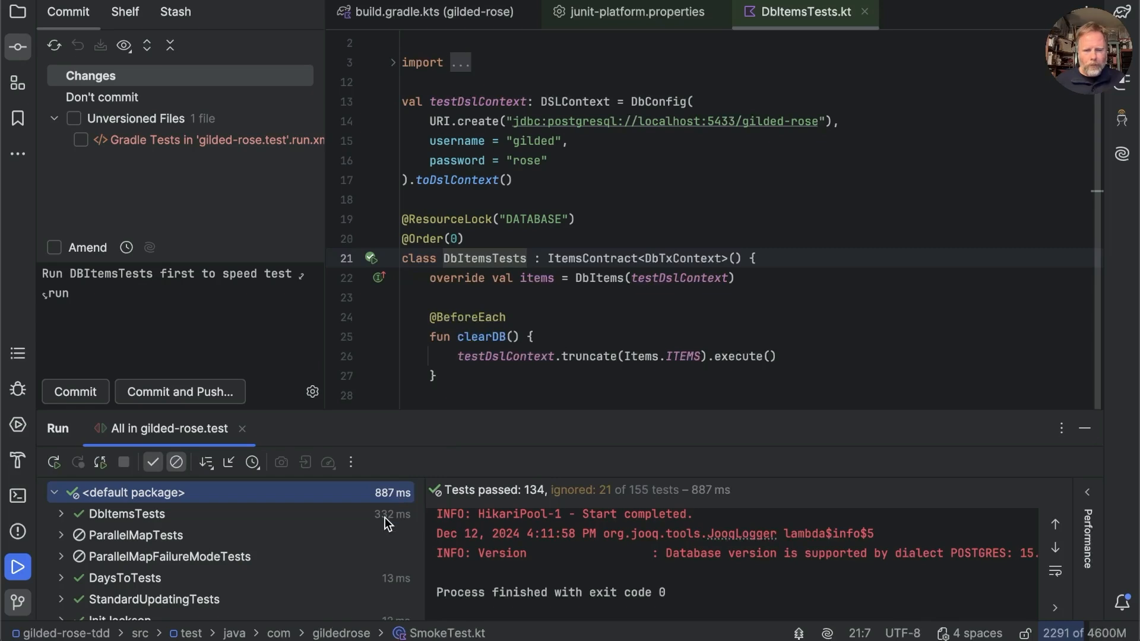